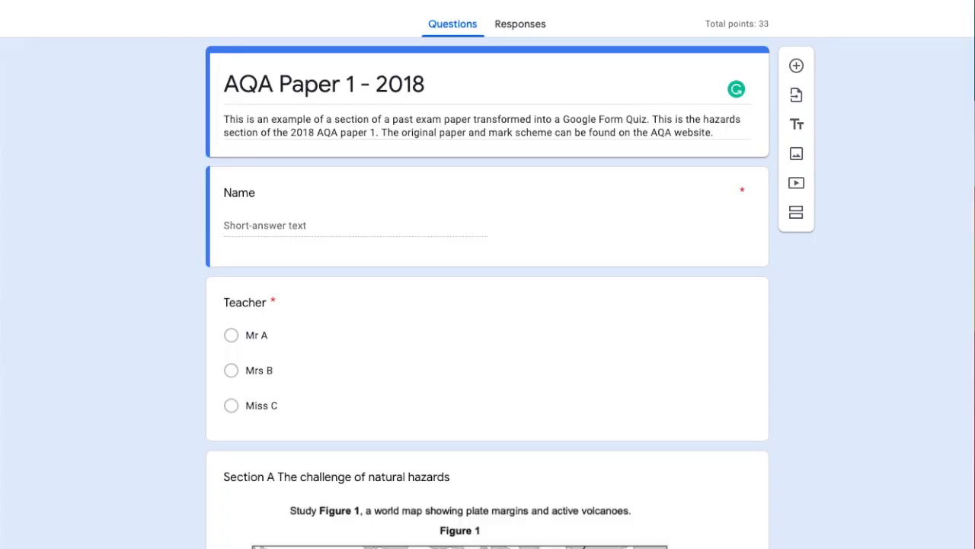
pyautogui.moveTo(498, 316)
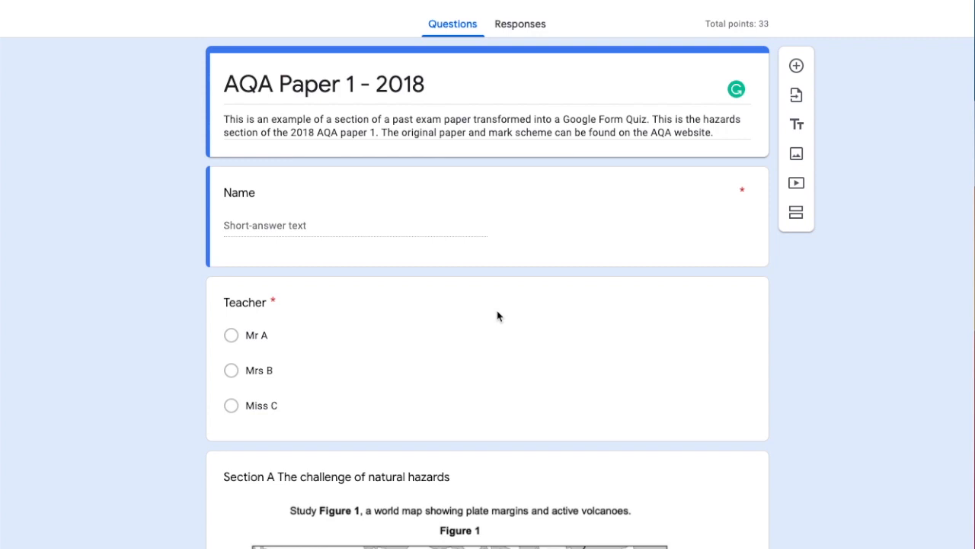
pyautogui.moveTo(486, 296)
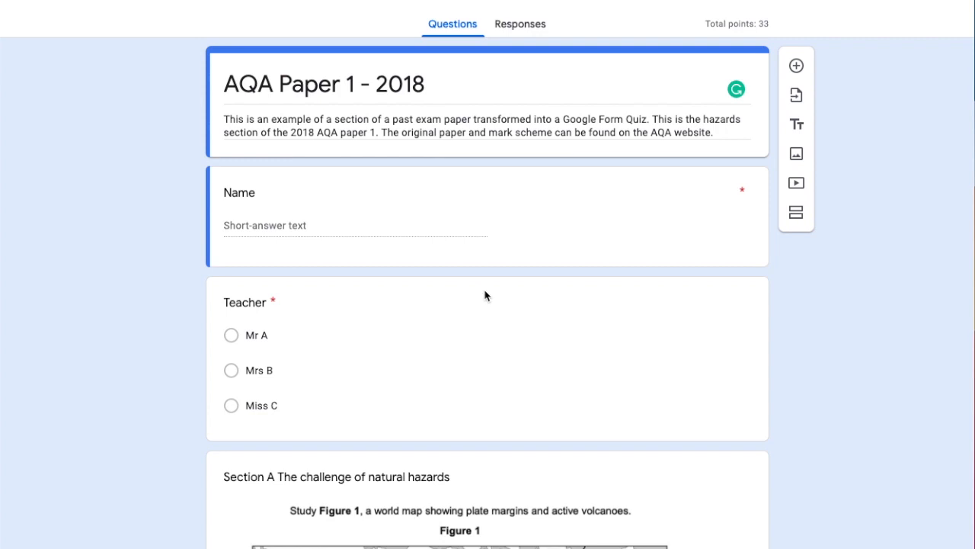
pyautogui.moveTo(492, 287)
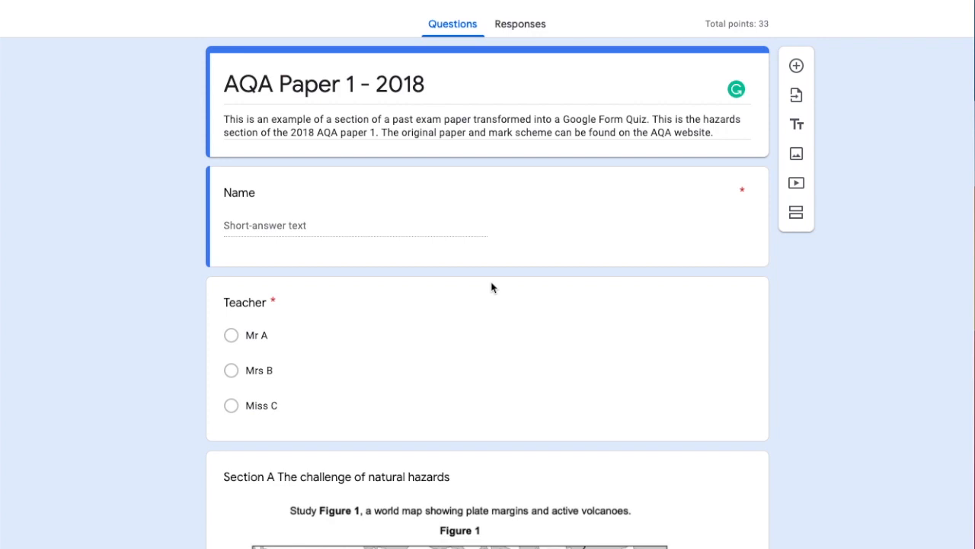
# Step: Make the form a quiz releasing marks after manual review, showing missed questions, correct answers and points
pyautogui.scroll(-3)
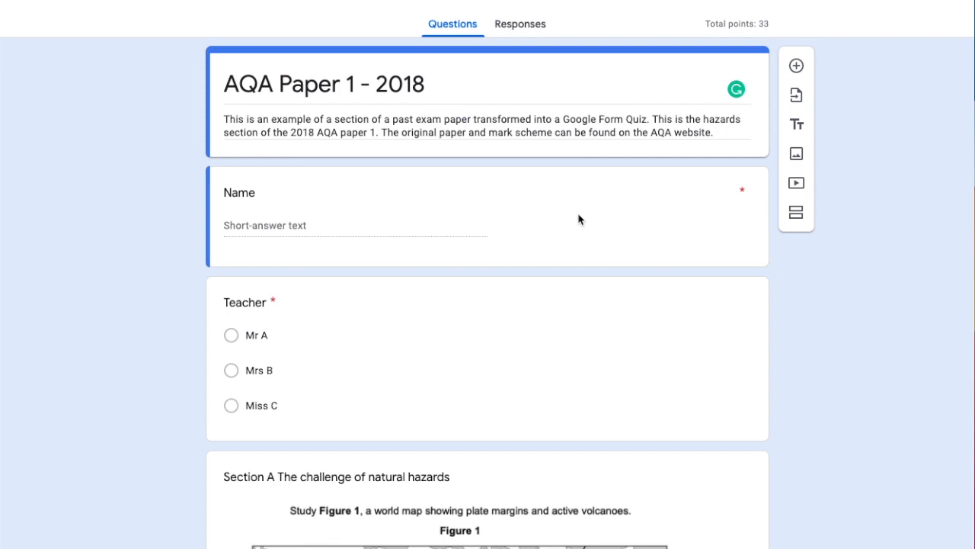
pyautogui.moveTo(574, 181)
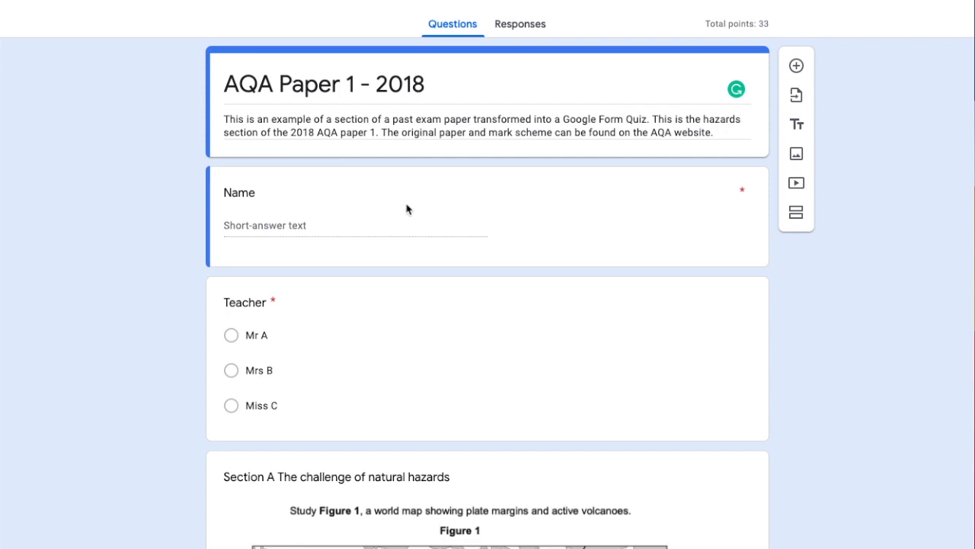
pyautogui.moveTo(499, 204)
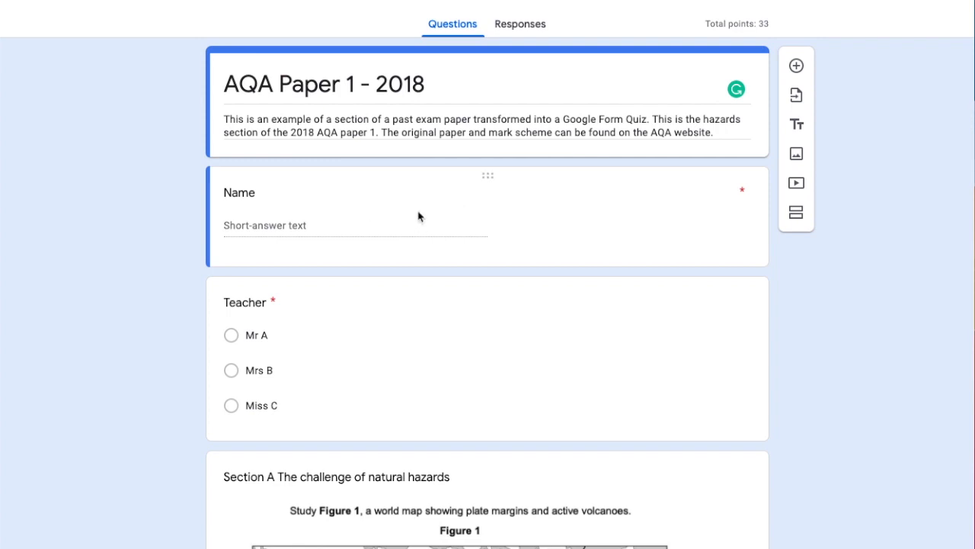
pyautogui.scroll(-3)
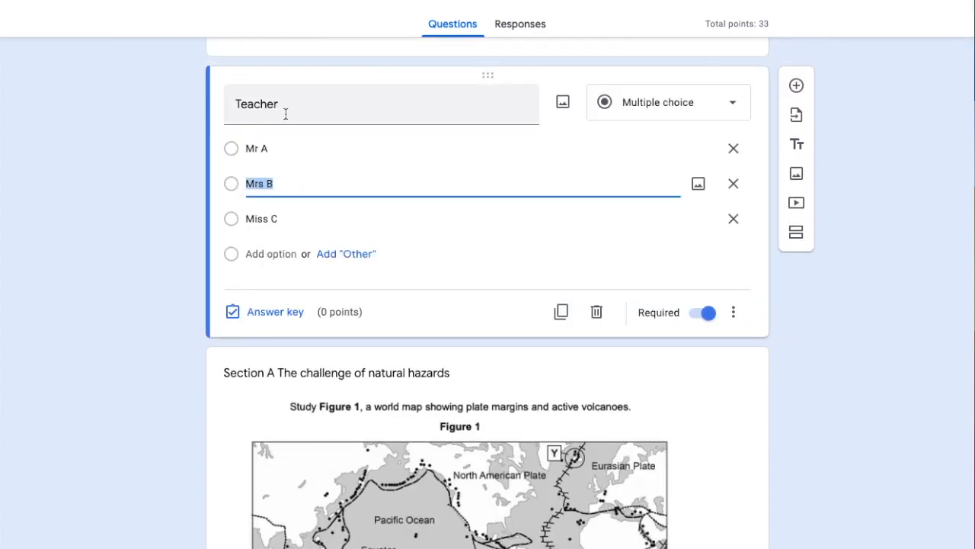
pyautogui.moveTo(296, 218)
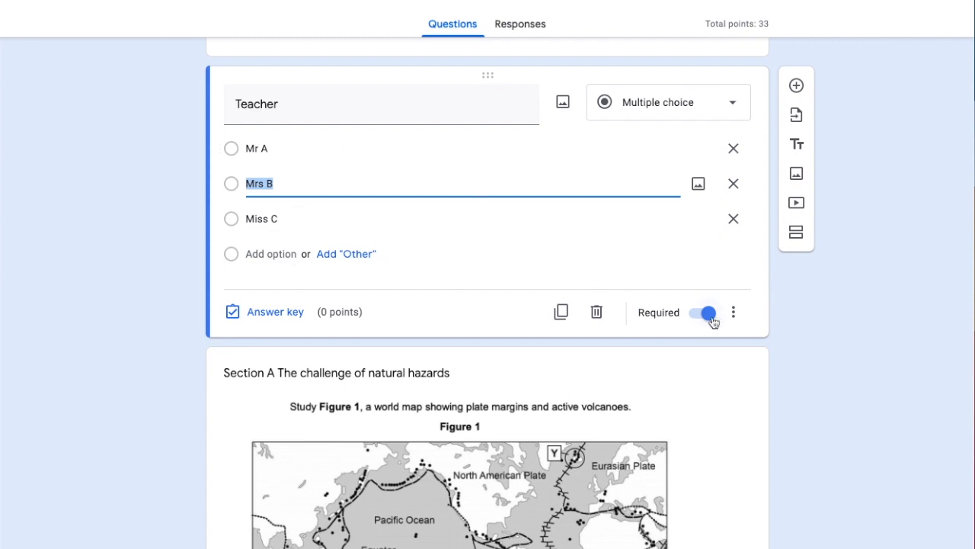
pyautogui.scroll(-3)
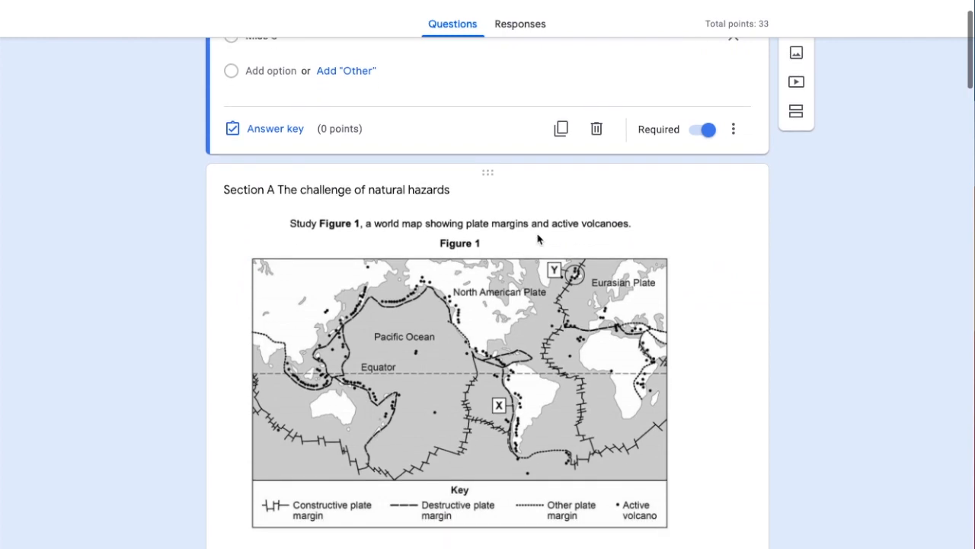
pyautogui.scroll(-3)
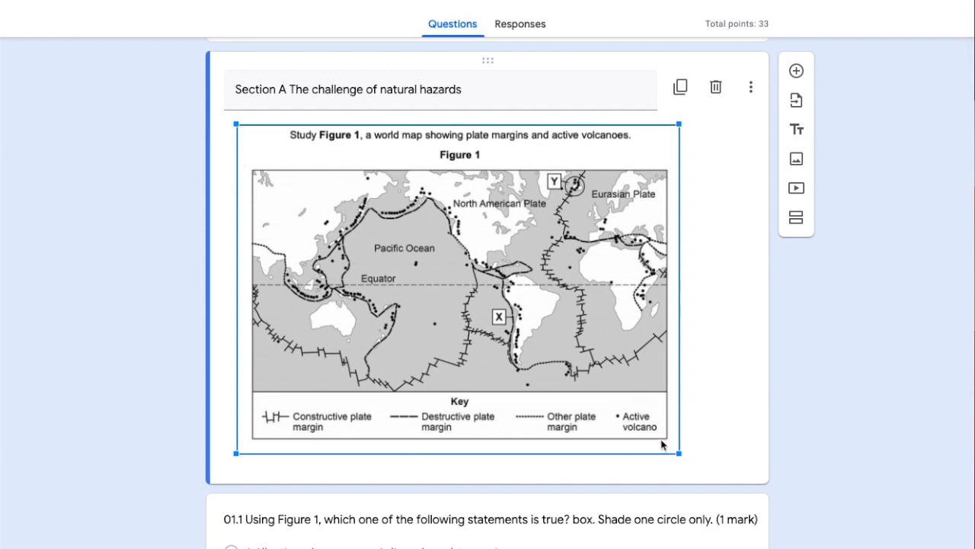
pyautogui.moveTo(666, 144)
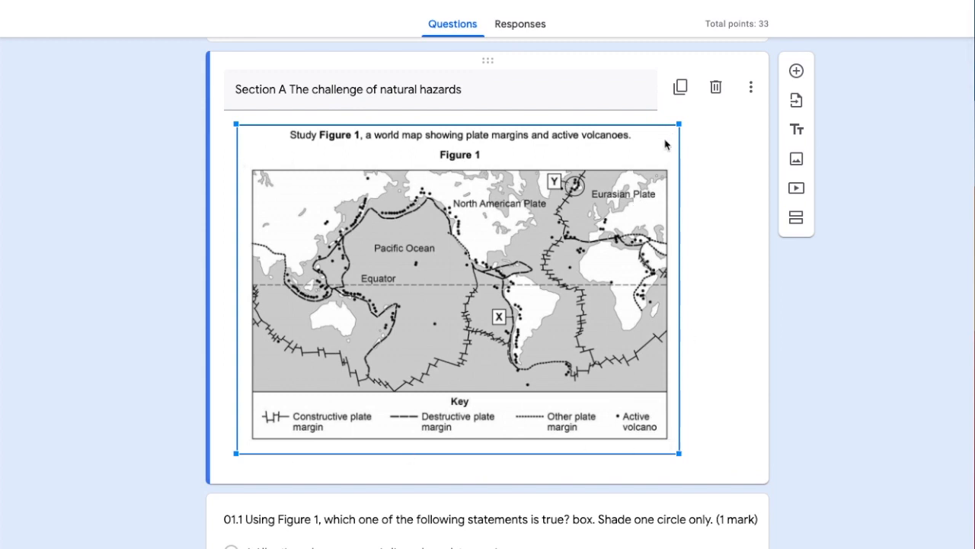
pyautogui.moveTo(714, 120)
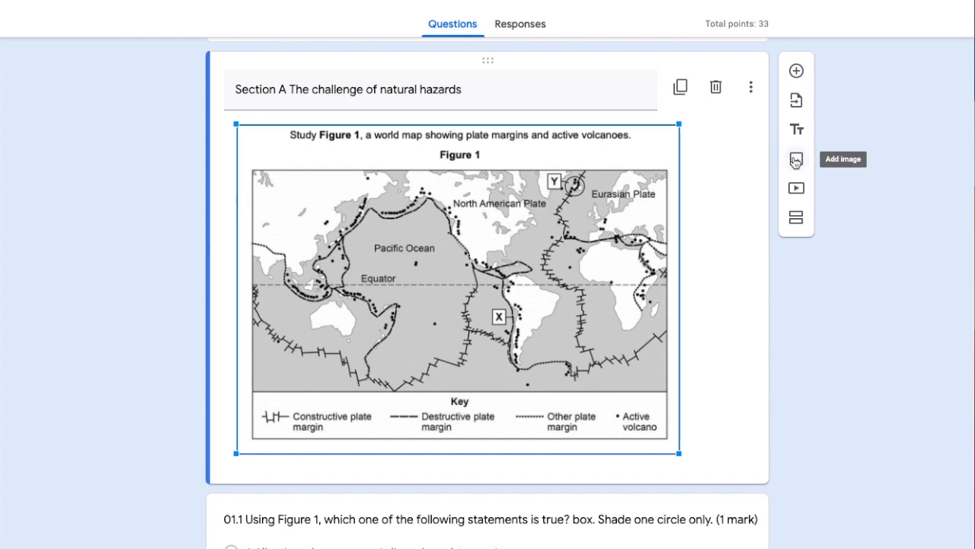
pyautogui.moveTo(794, 161)
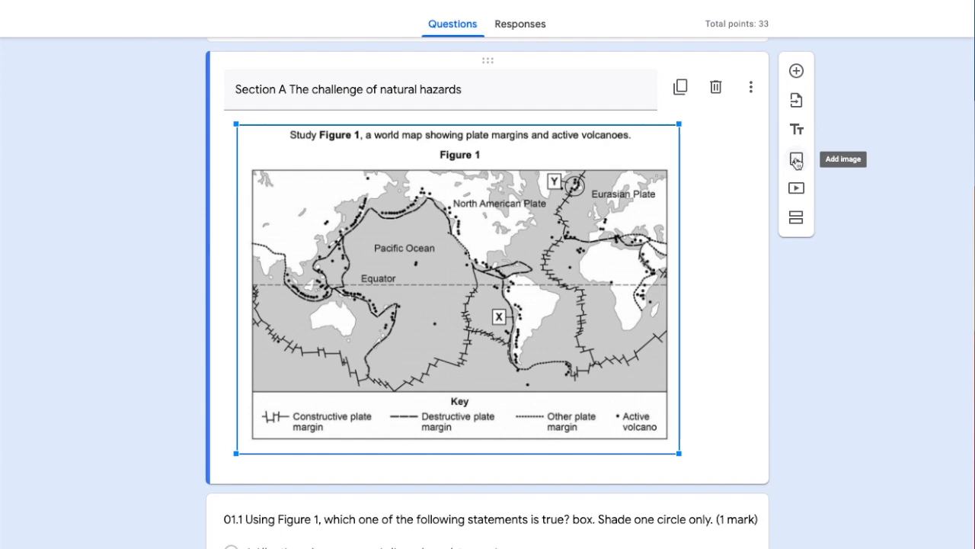
pyautogui.scroll(-3)
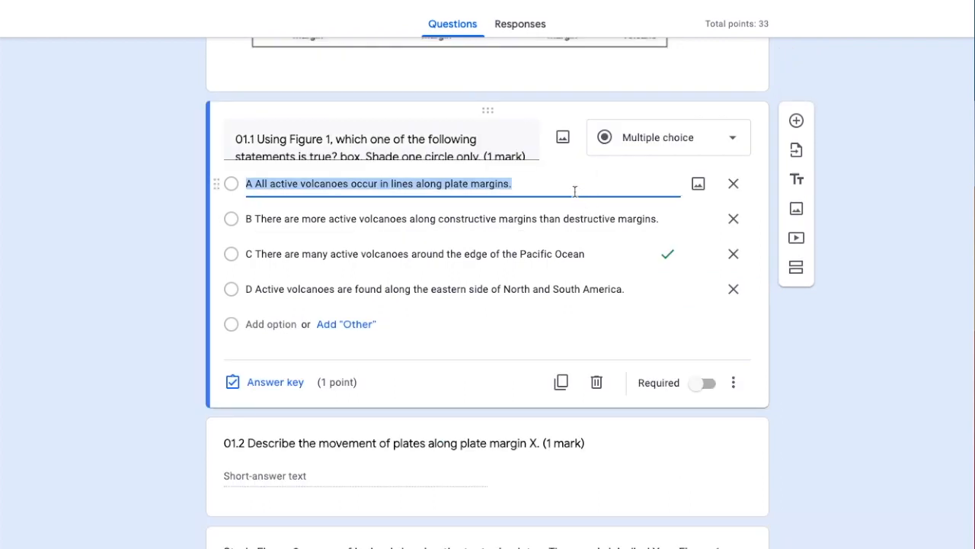
pyautogui.moveTo(599, 153)
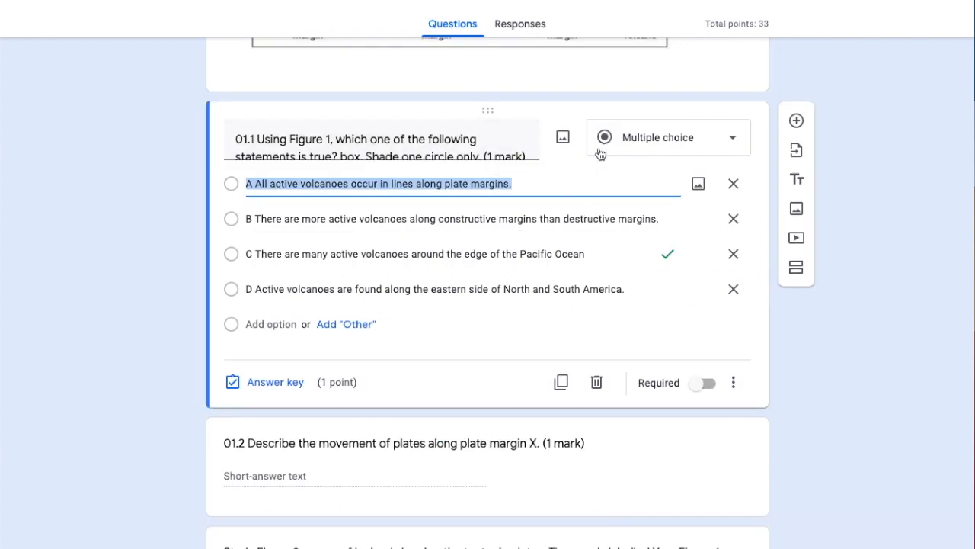
pyautogui.moveTo(378, 233)
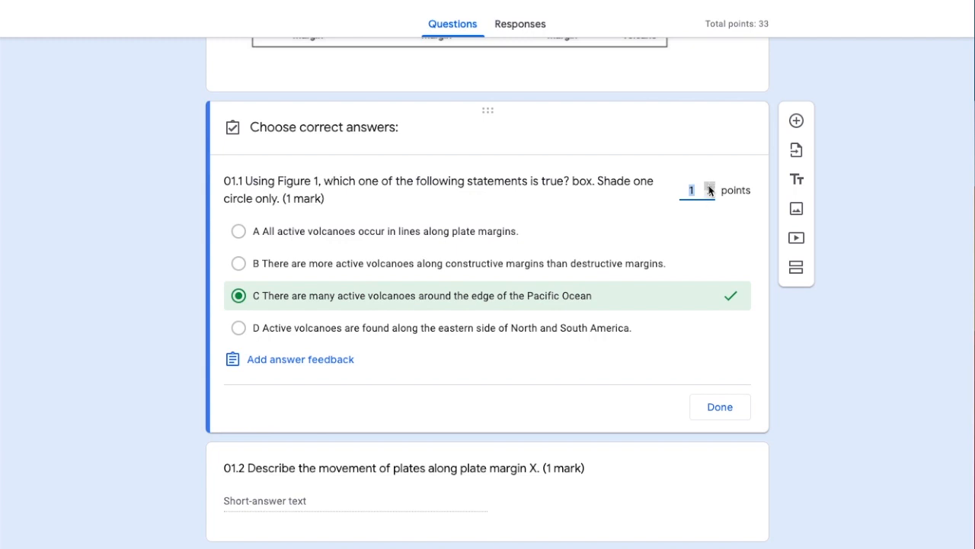
pyautogui.moveTo(452, 300)
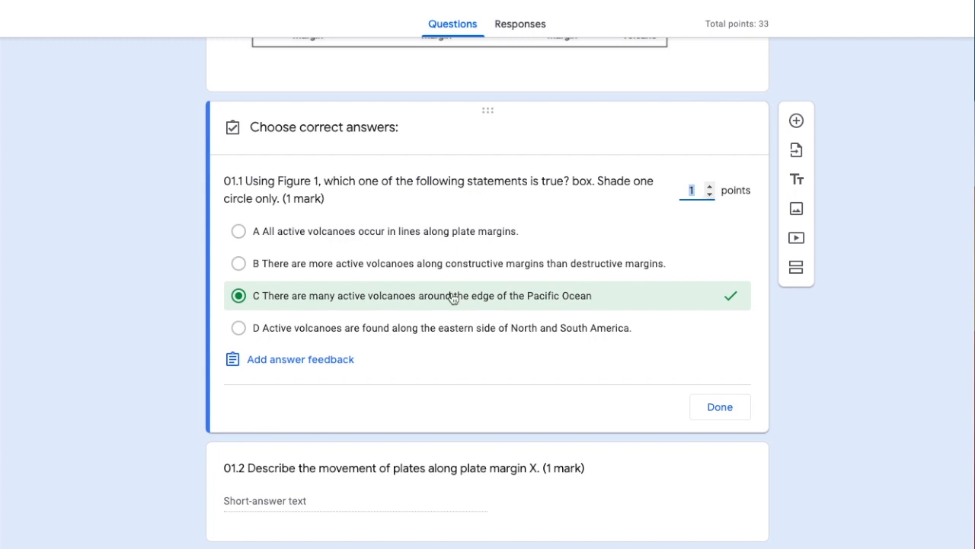
pyautogui.moveTo(634, 303)
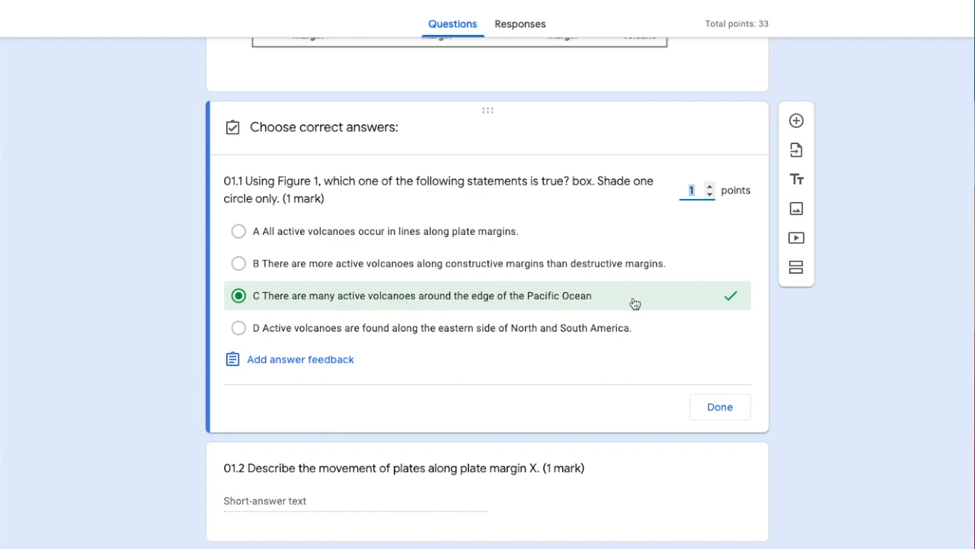
pyautogui.moveTo(614, 297)
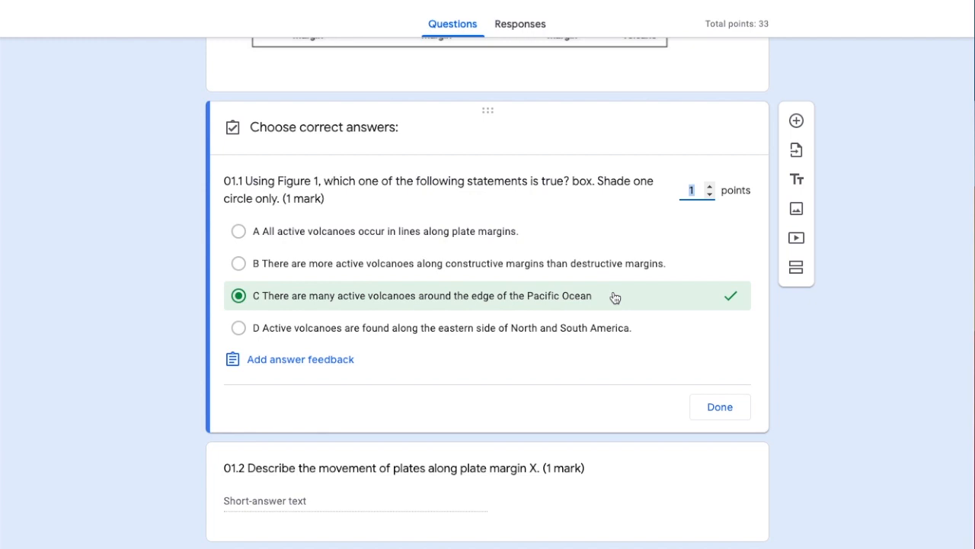
pyautogui.moveTo(709, 409)
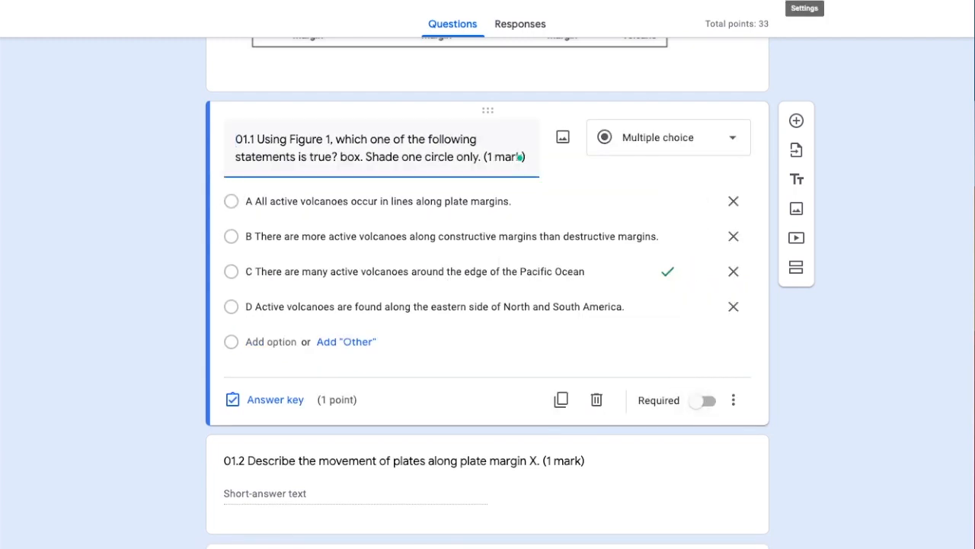
pyautogui.click(805, 8)
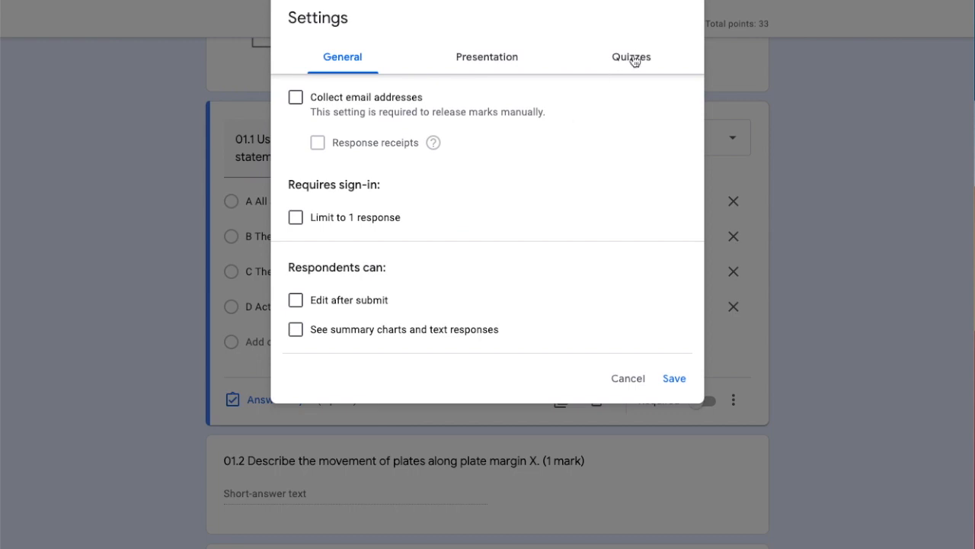
pyautogui.click(631, 57)
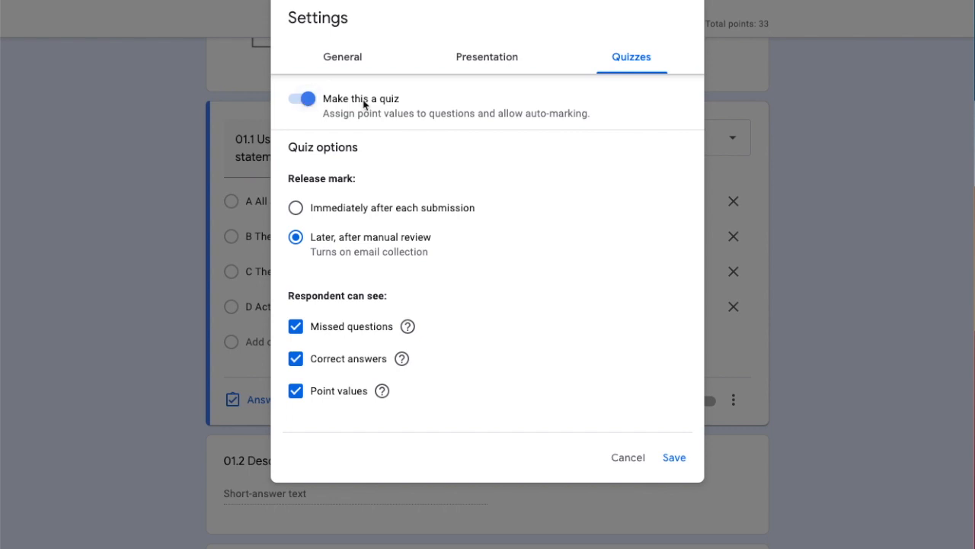
pyautogui.moveTo(674, 457)
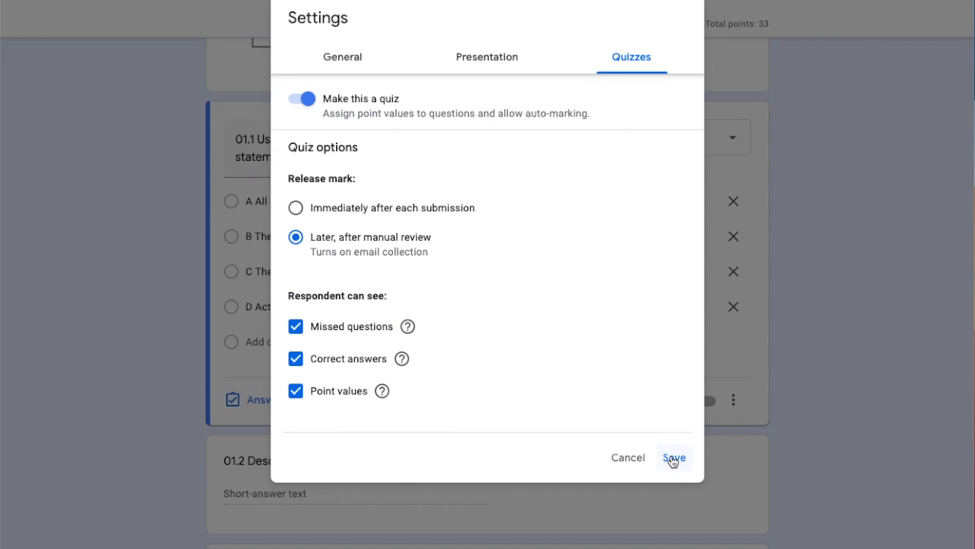
pyautogui.click(674, 457)
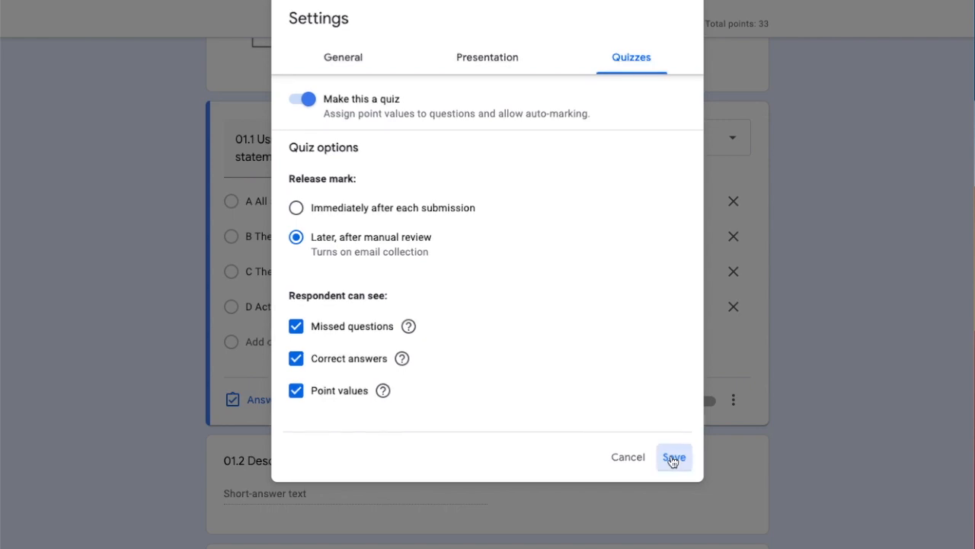
pyautogui.click(676, 457)
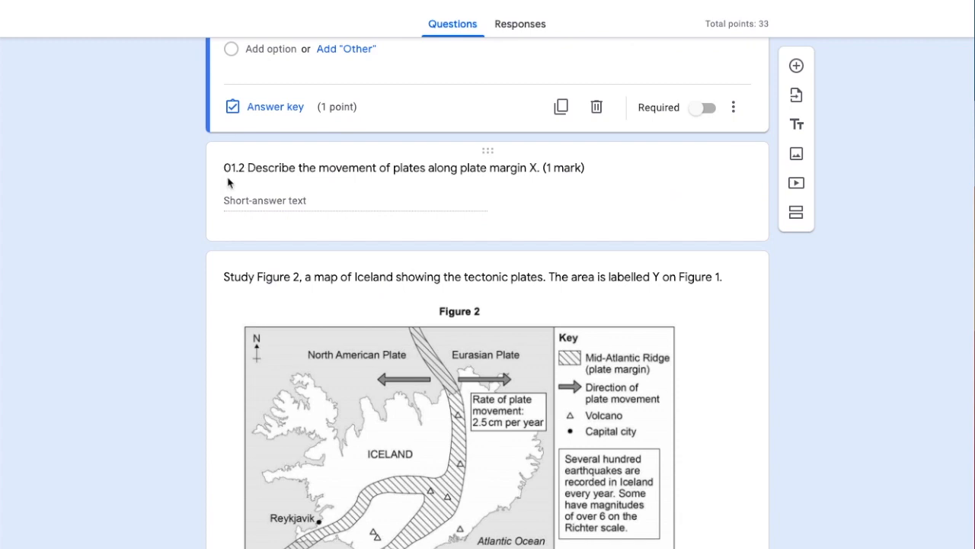
pyautogui.moveTo(345, 195)
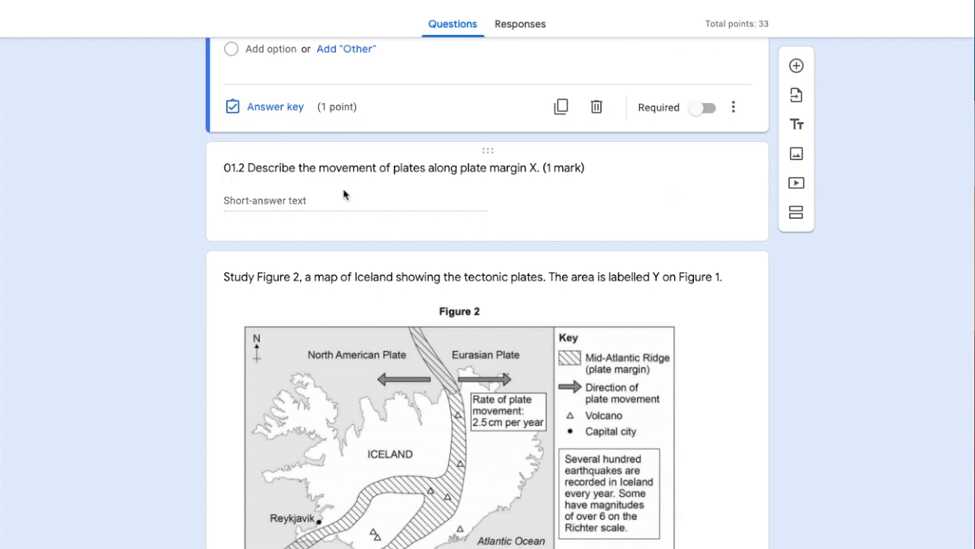
pyautogui.moveTo(444, 197)
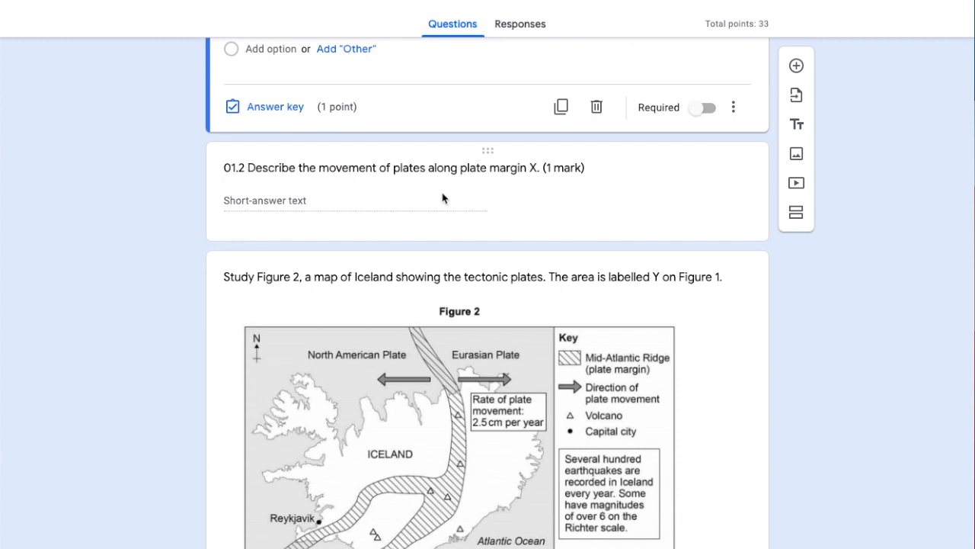
pyautogui.moveTo(370, 206)
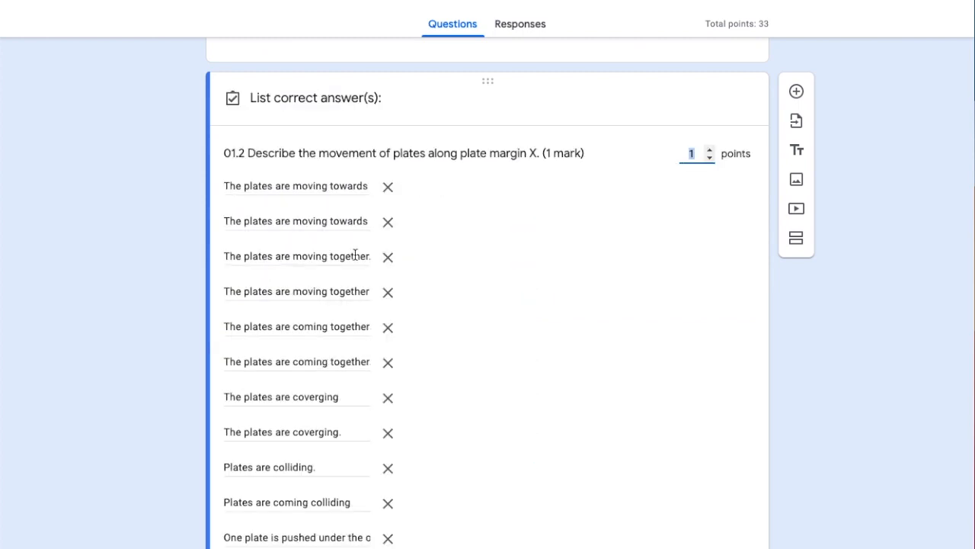
pyautogui.scroll(-3)
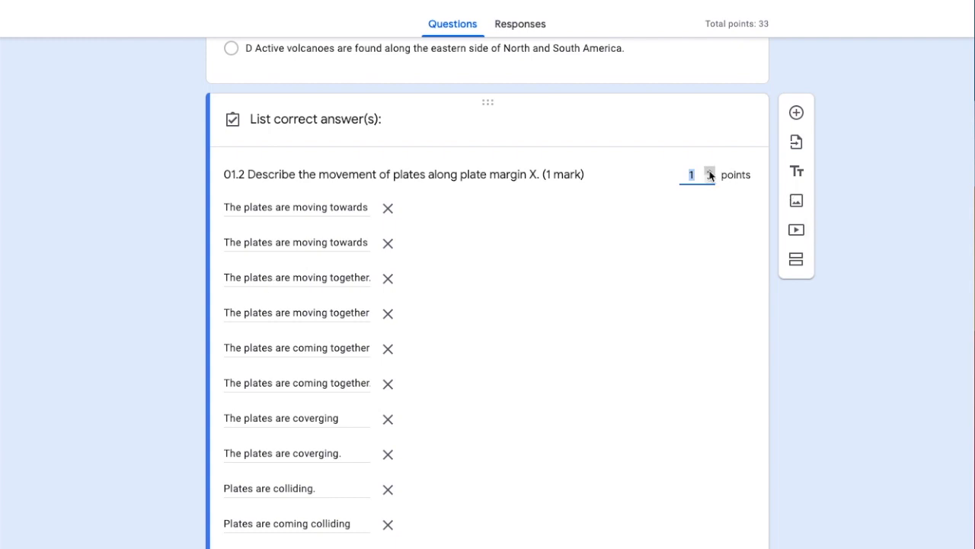
pyautogui.scroll(-3)
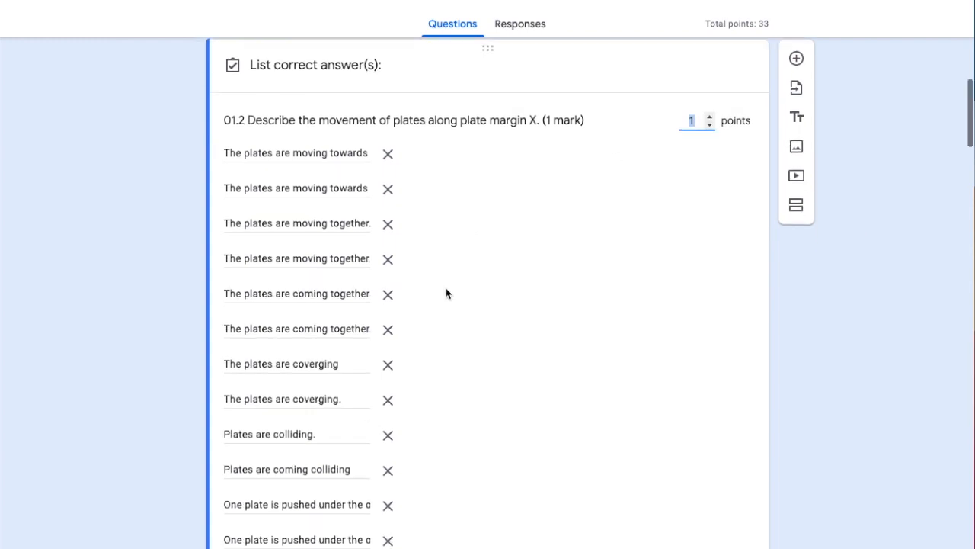
pyautogui.scroll(-3)
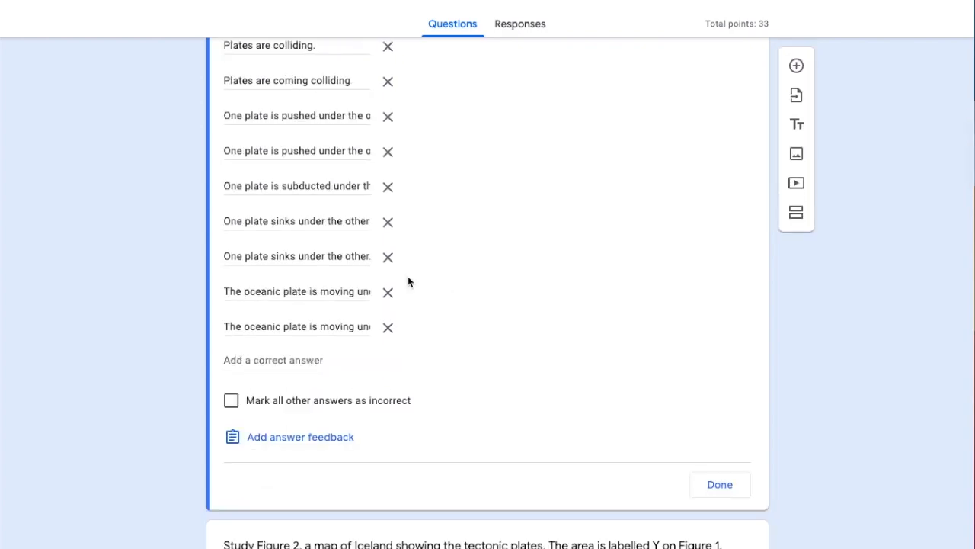
pyautogui.scroll(3)
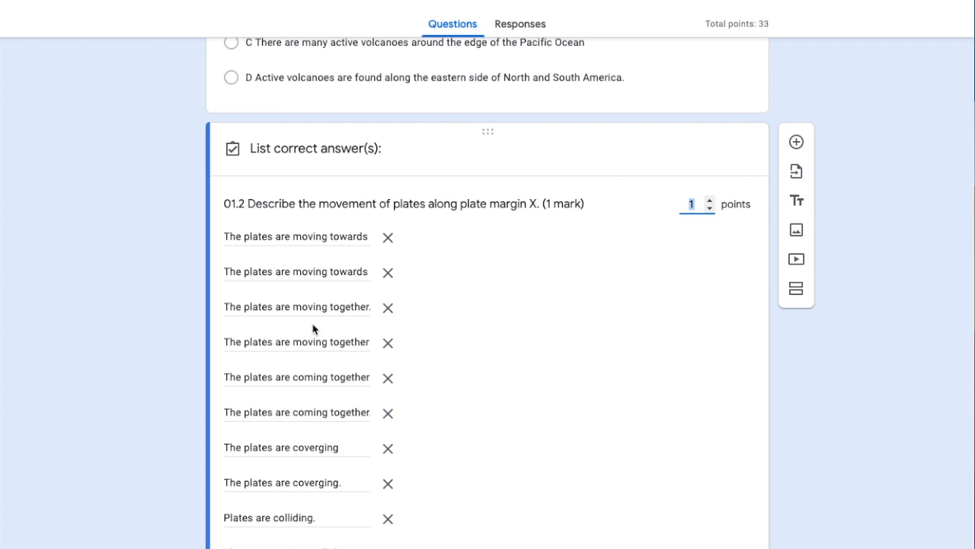
pyautogui.moveTo(484, 310)
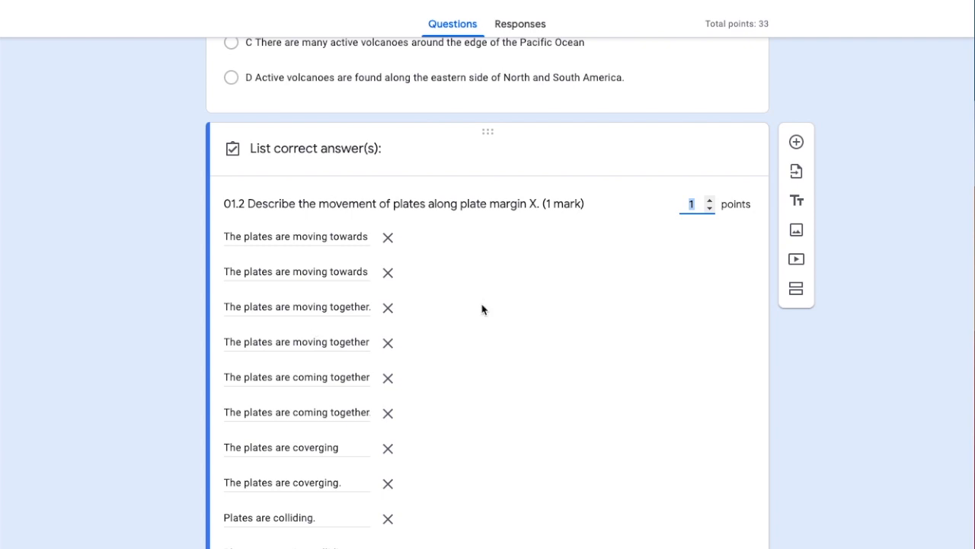
pyautogui.scroll(-3)
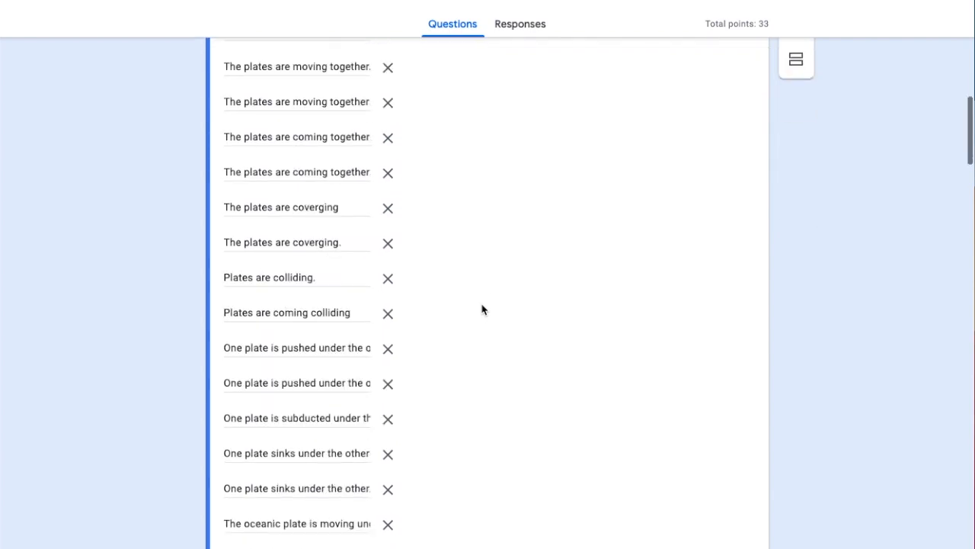
pyautogui.scroll(-3)
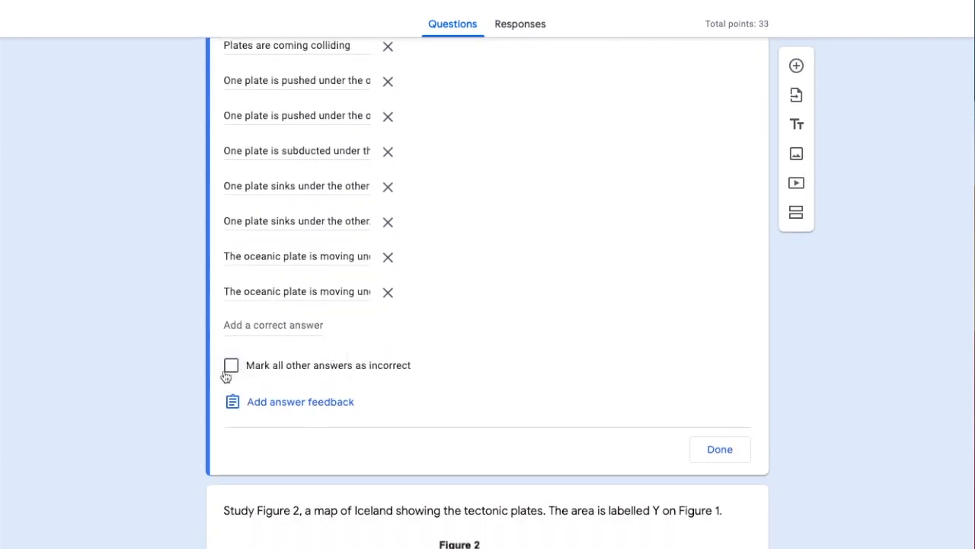
pyautogui.moveTo(352, 377)
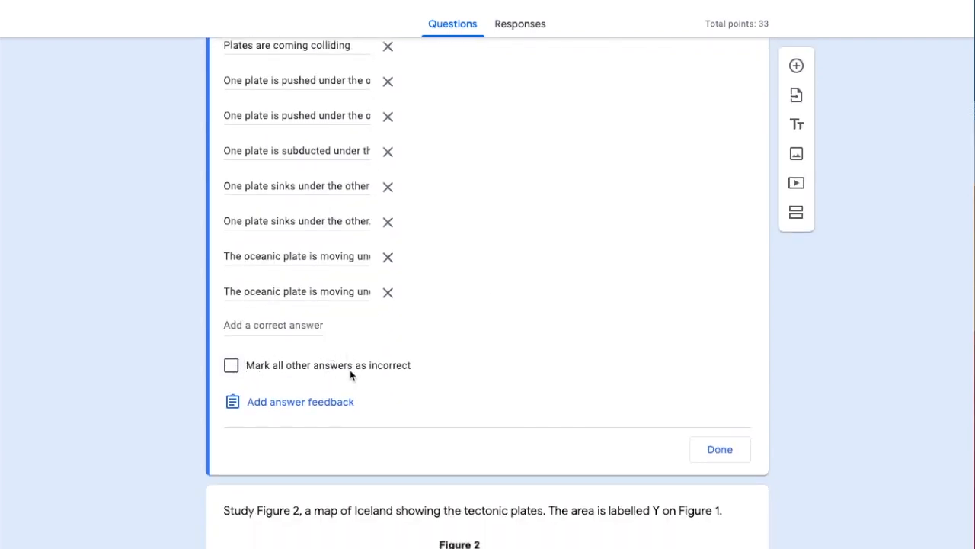
pyautogui.moveTo(414, 375)
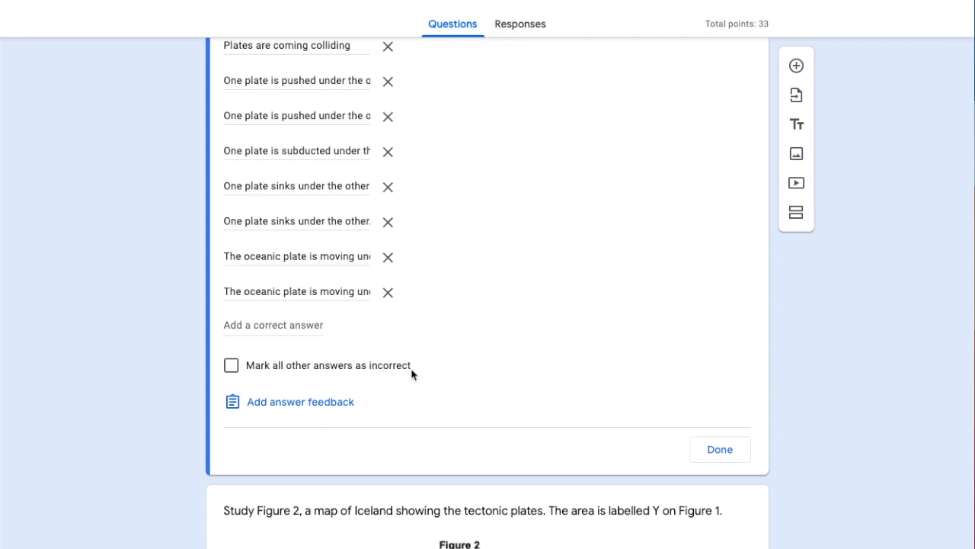
pyautogui.moveTo(225, 183)
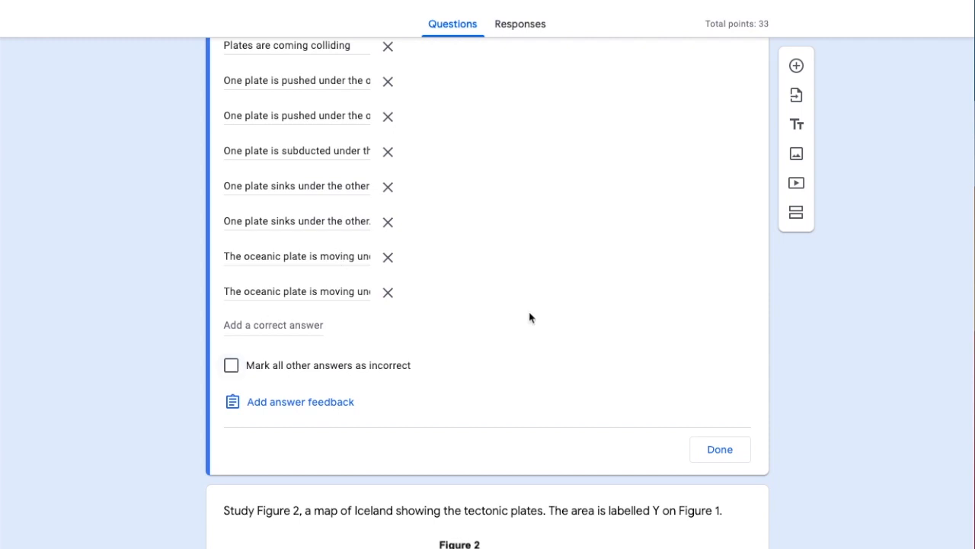
pyautogui.scroll(-3)
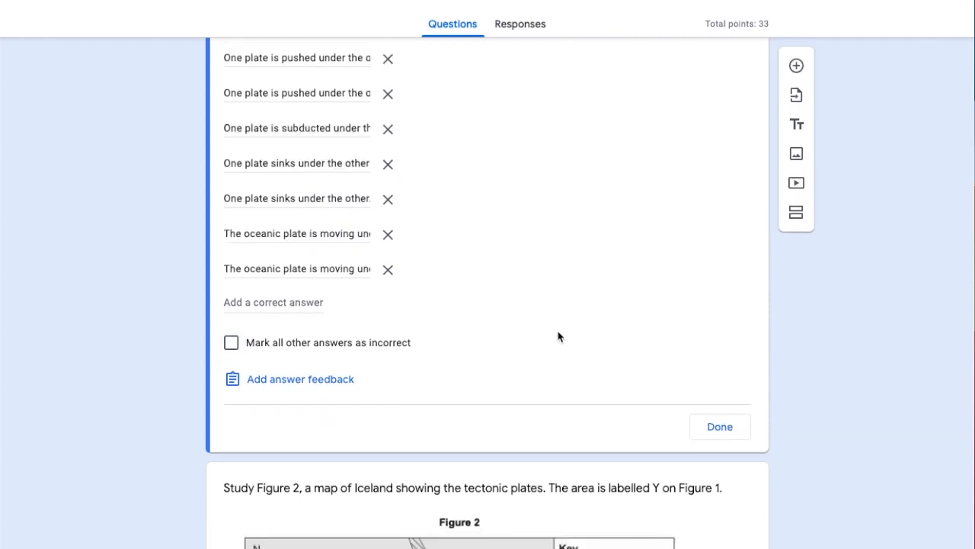
pyautogui.scroll(-3)
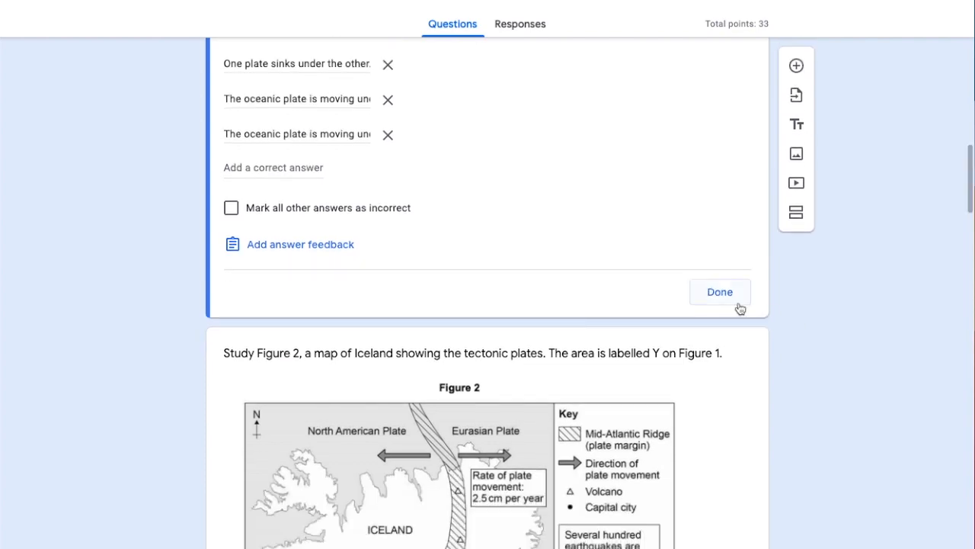
# Step: Close question 01.2's answer key and move down to question 01.3 (D, 4000 years)
pyautogui.click(719, 291)
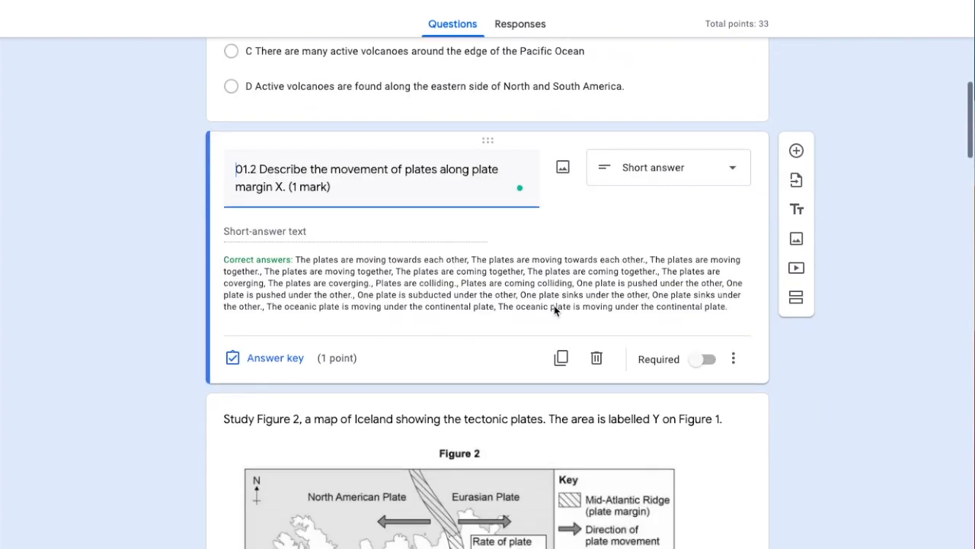
pyautogui.scroll(-3)
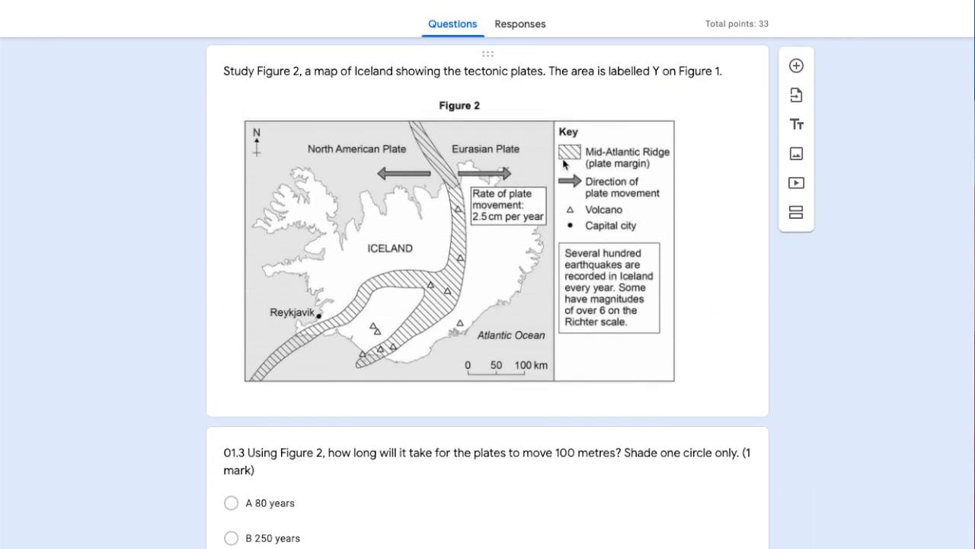
pyautogui.moveTo(795, 154)
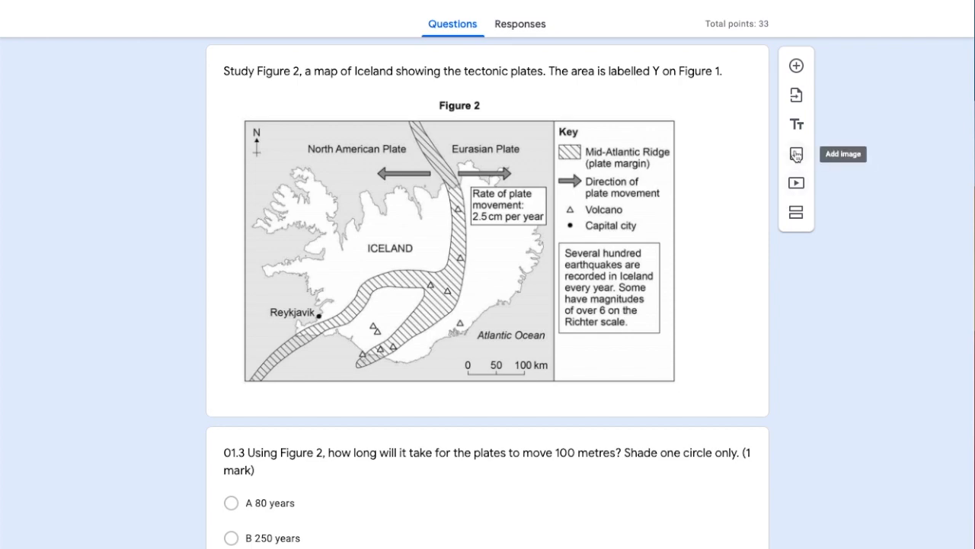
pyautogui.scroll(-3)
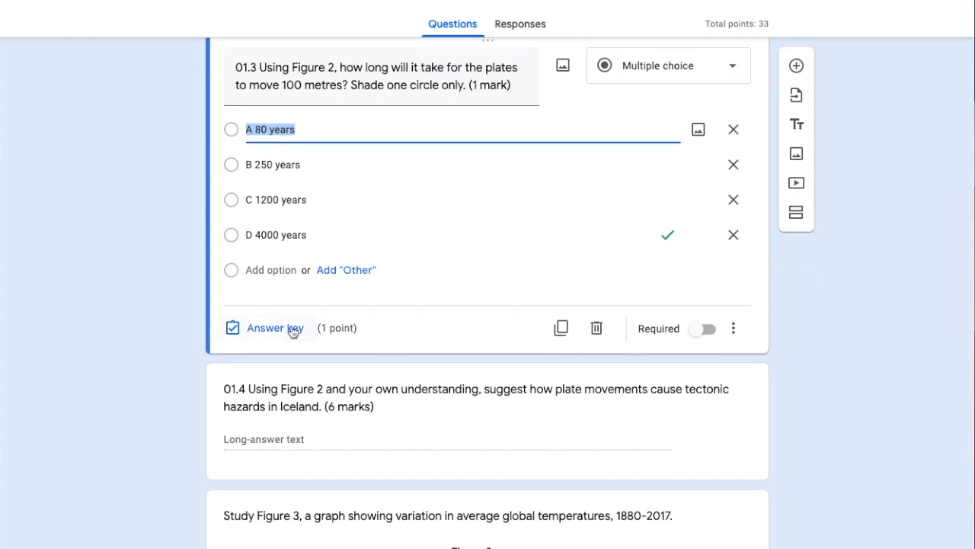
pyautogui.click(272, 327)
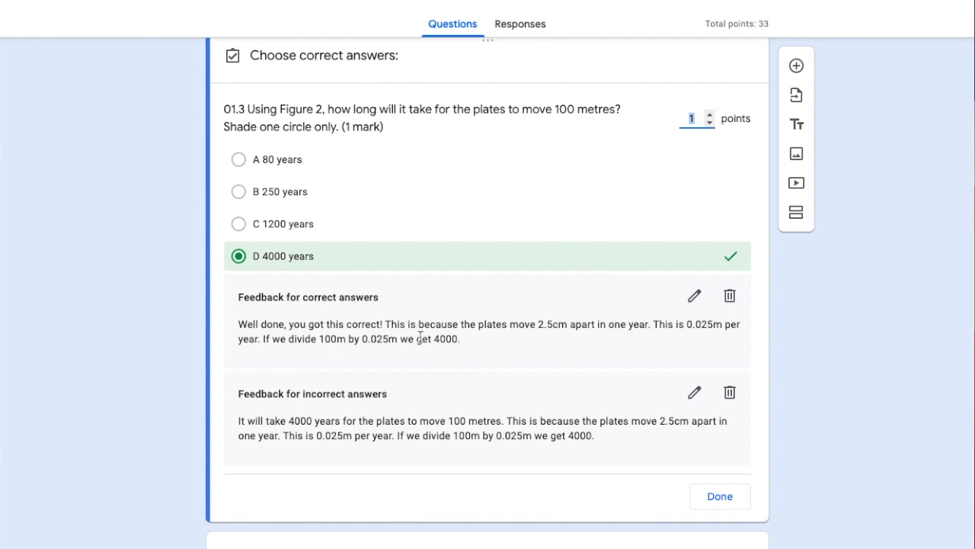
pyautogui.scroll(-3)
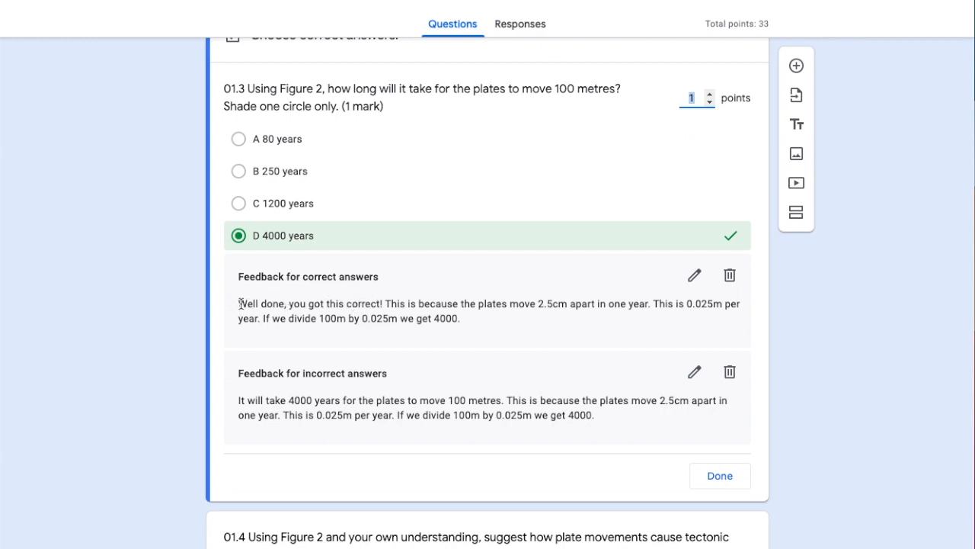
pyautogui.moveTo(280, 313)
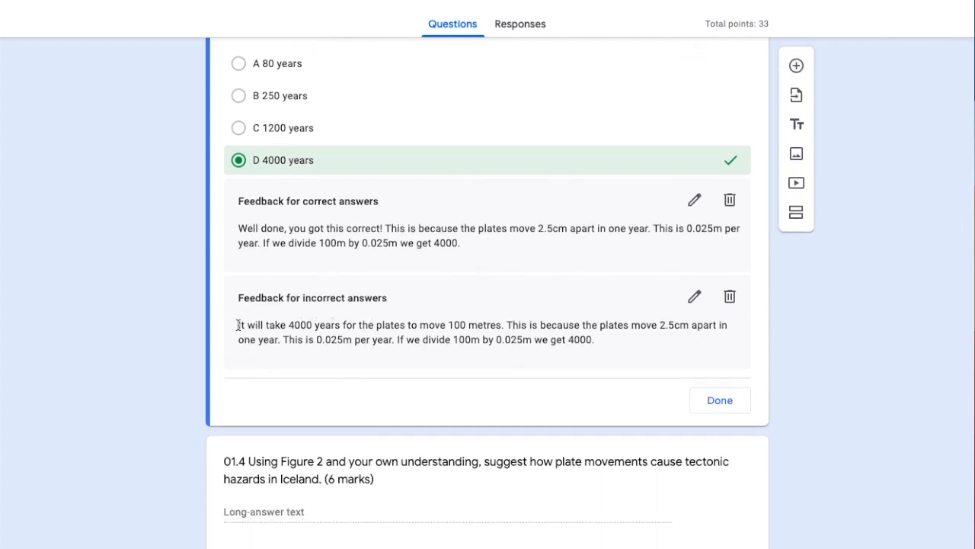
pyautogui.moveTo(341, 330)
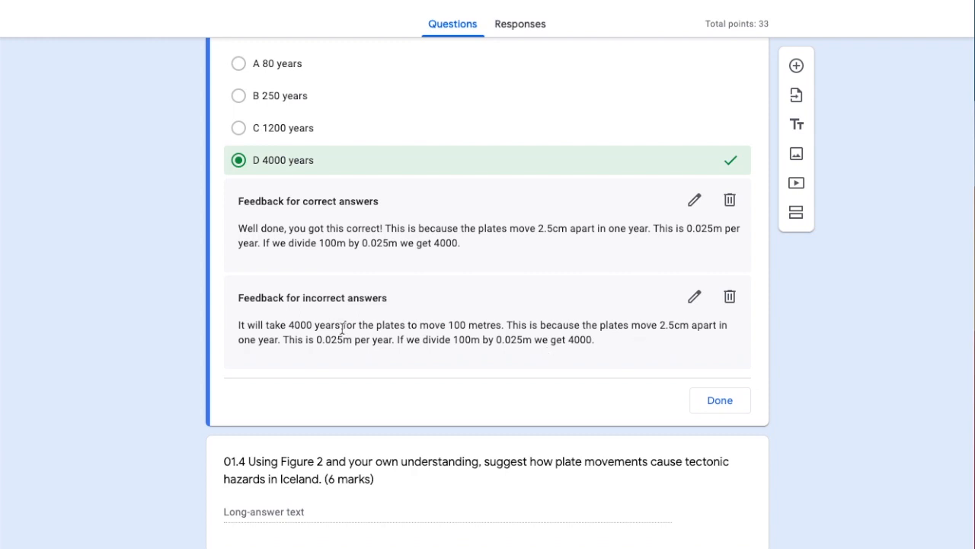
pyautogui.moveTo(630, 347)
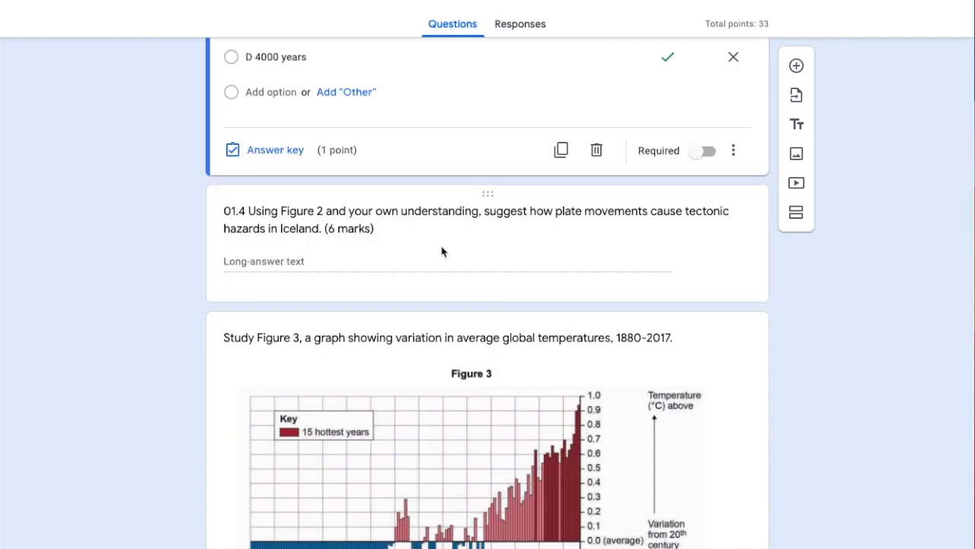
pyautogui.moveTo(286, 261)
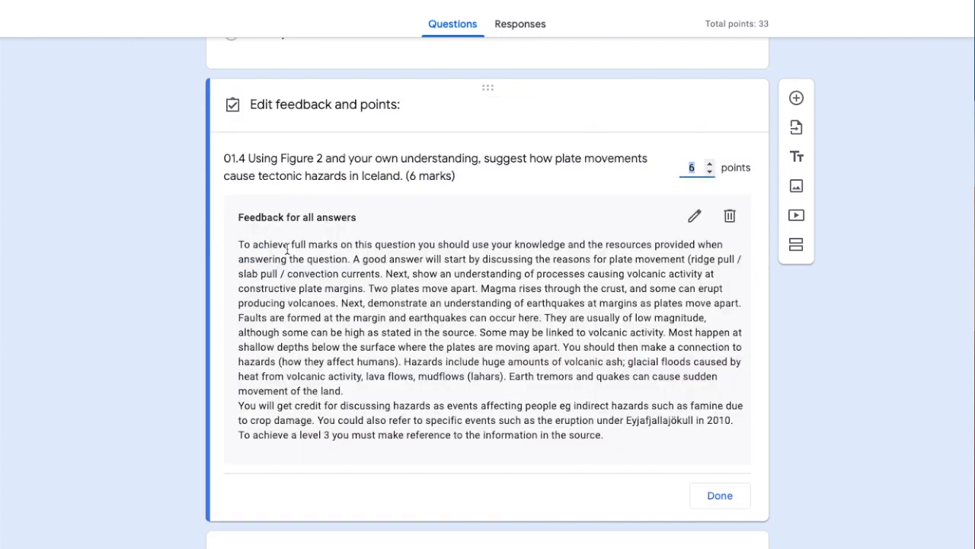
pyautogui.moveTo(611, 199)
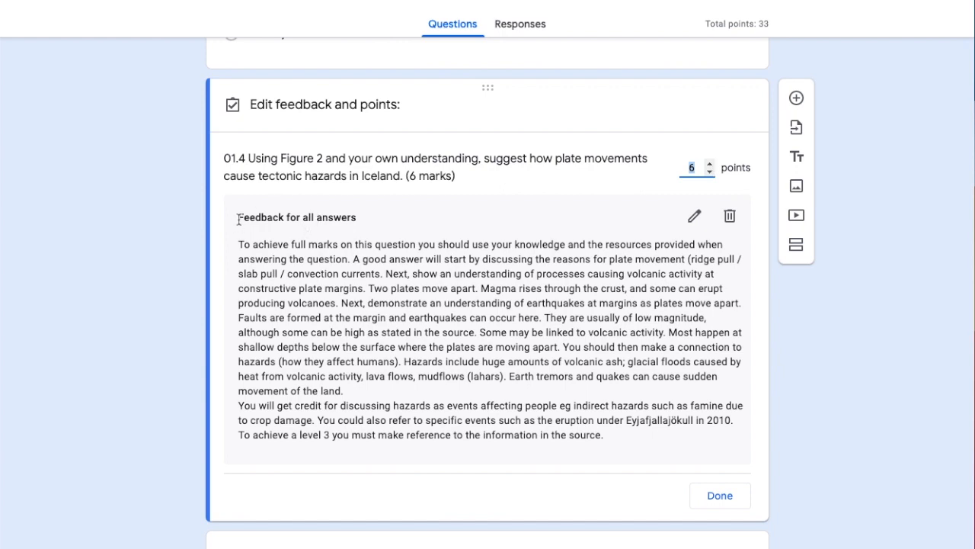
pyautogui.moveTo(680, 254)
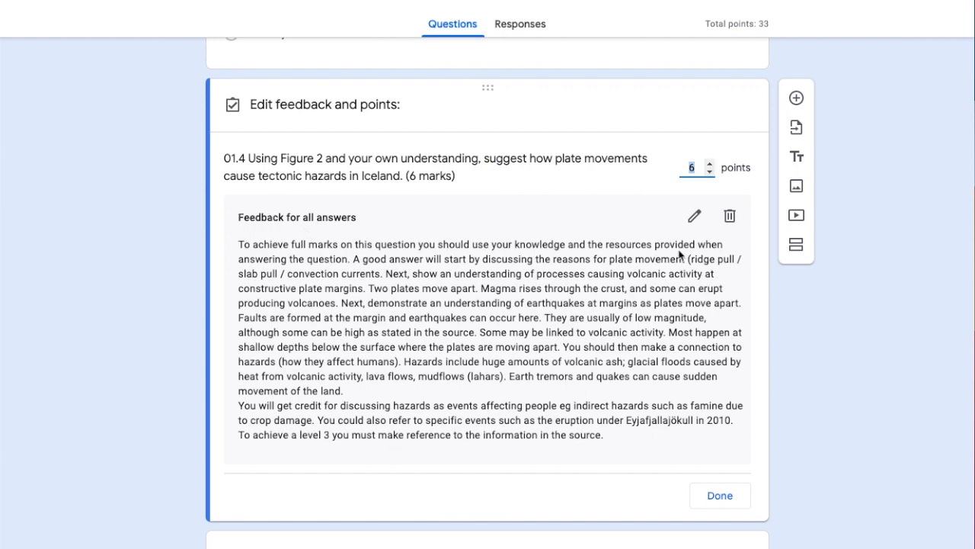
pyautogui.click(695, 216)
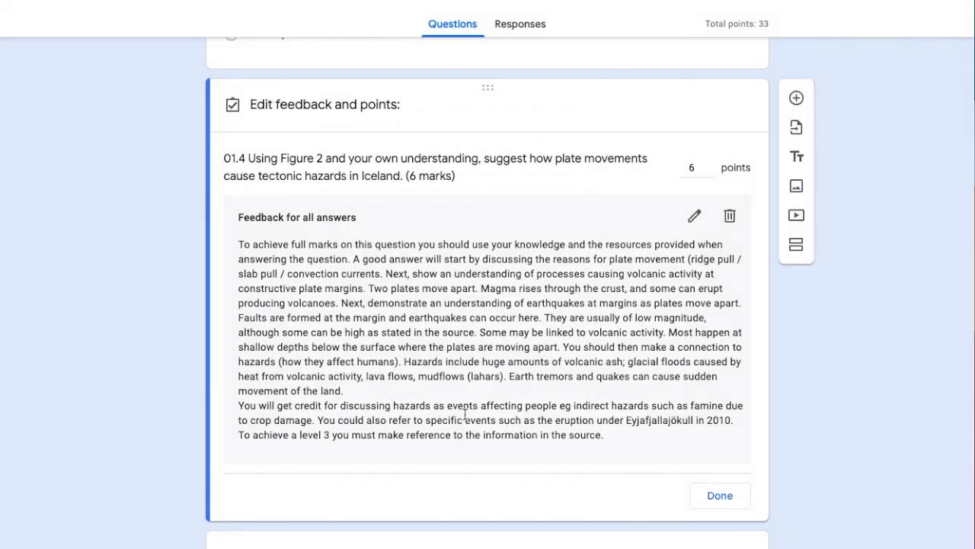
pyautogui.moveTo(420, 181)
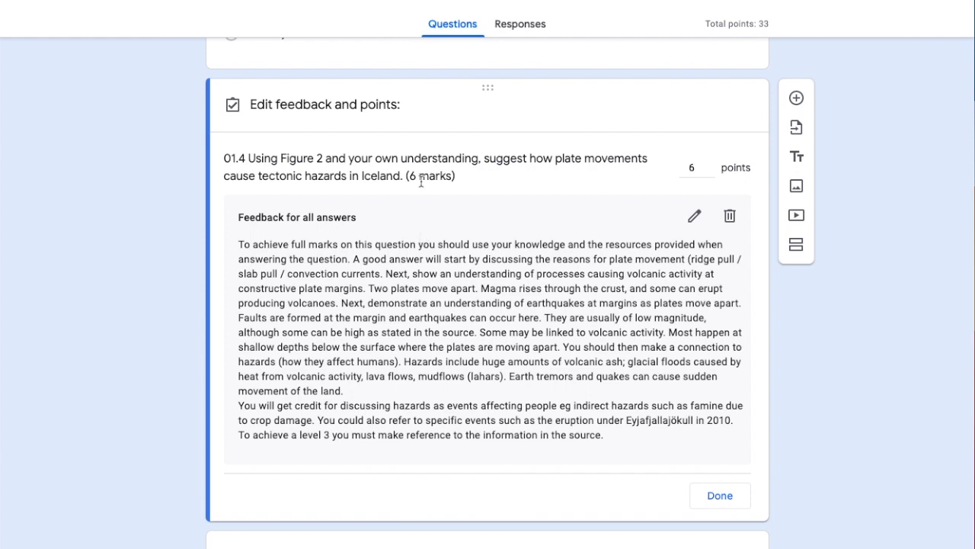
pyautogui.moveTo(426, 176)
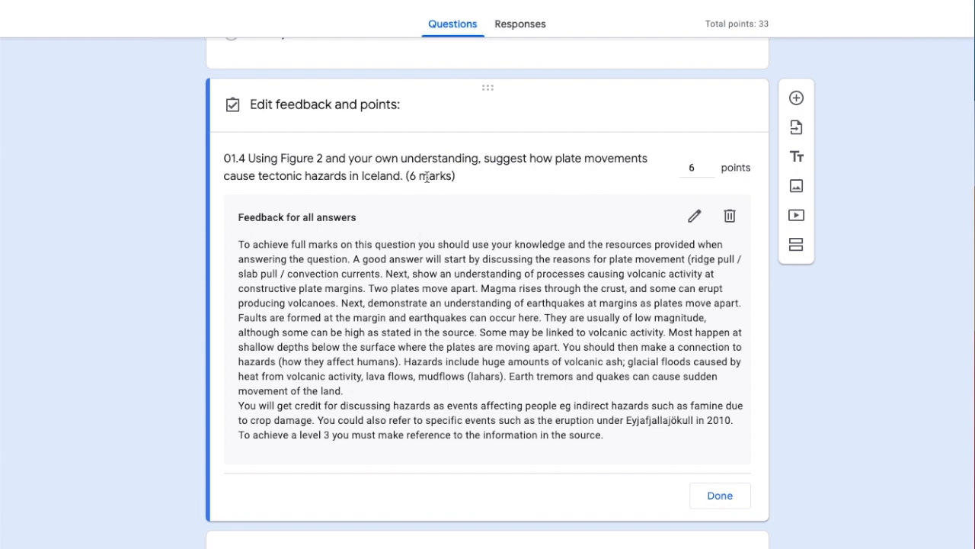
pyautogui.moveTo(330, 221)
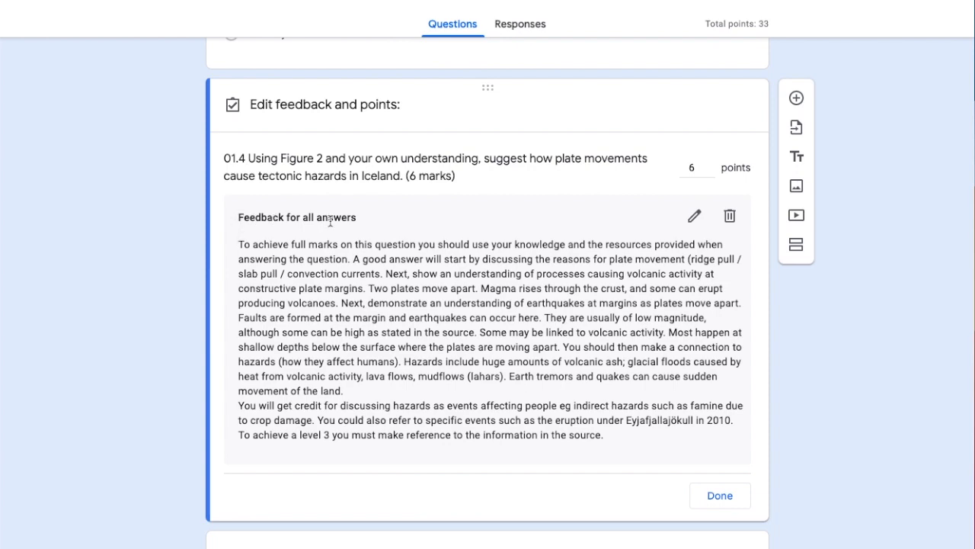
pyautogui.moveTo(433, 286)
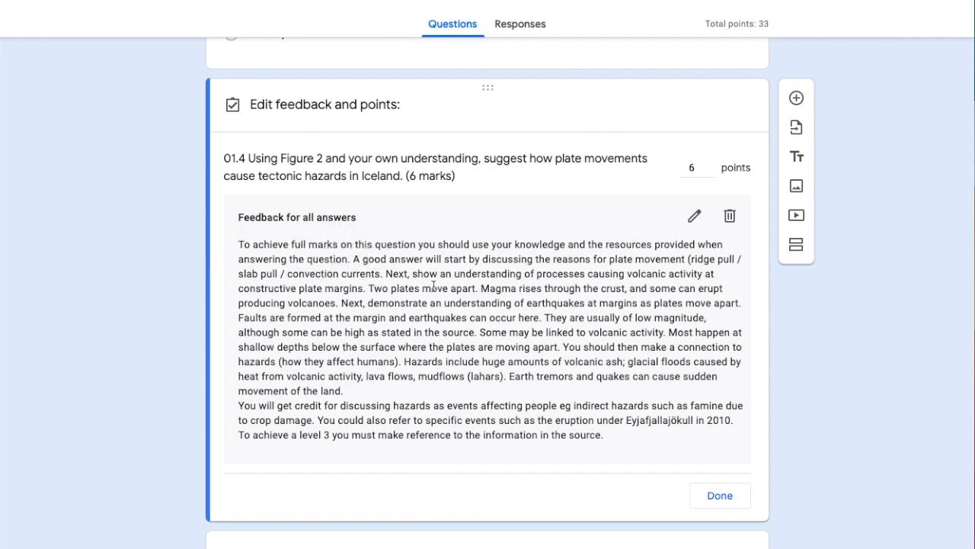
pyautogui.scroll(-3)
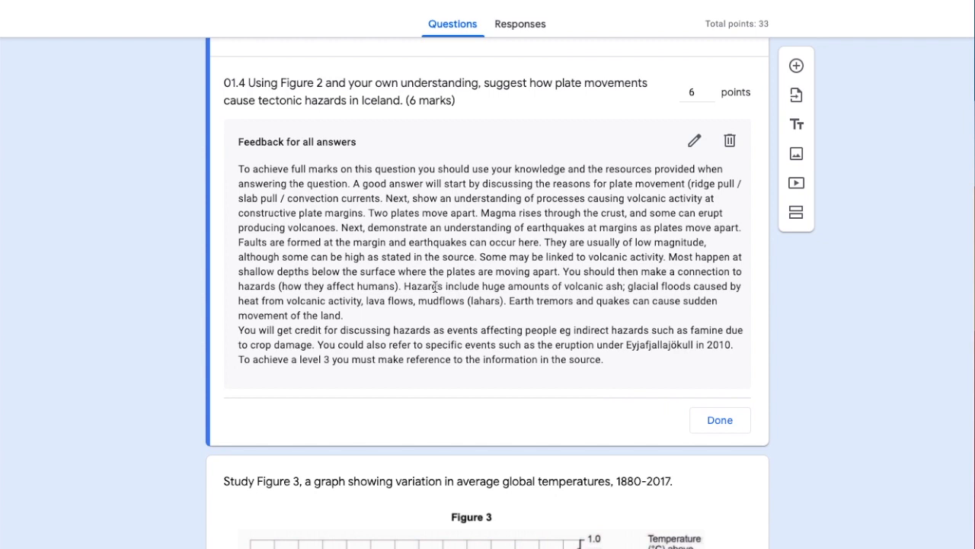
pyautogui.click(719, 419)
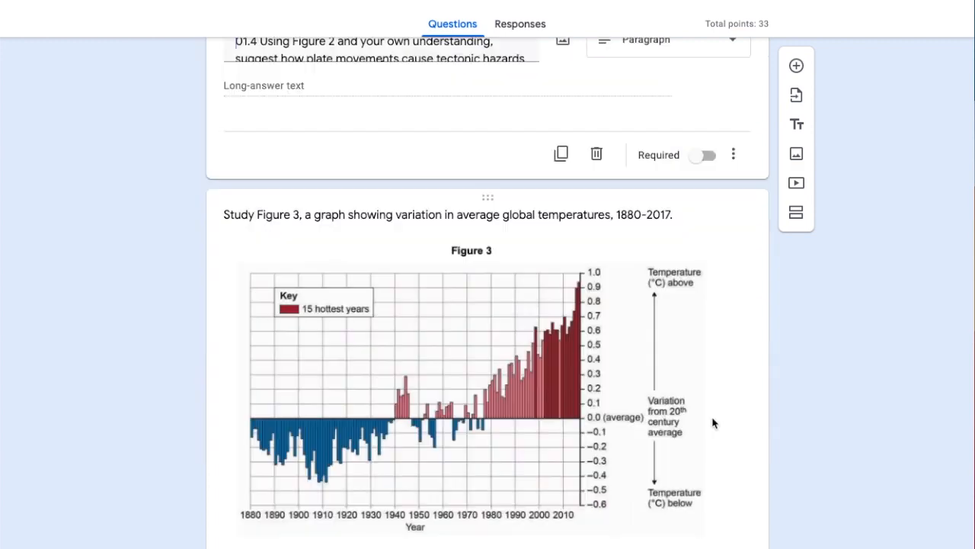
# Step: Mark option C correct for question 01.5 at 1 point and open answer feedback
pyautogui.scroll(-3)
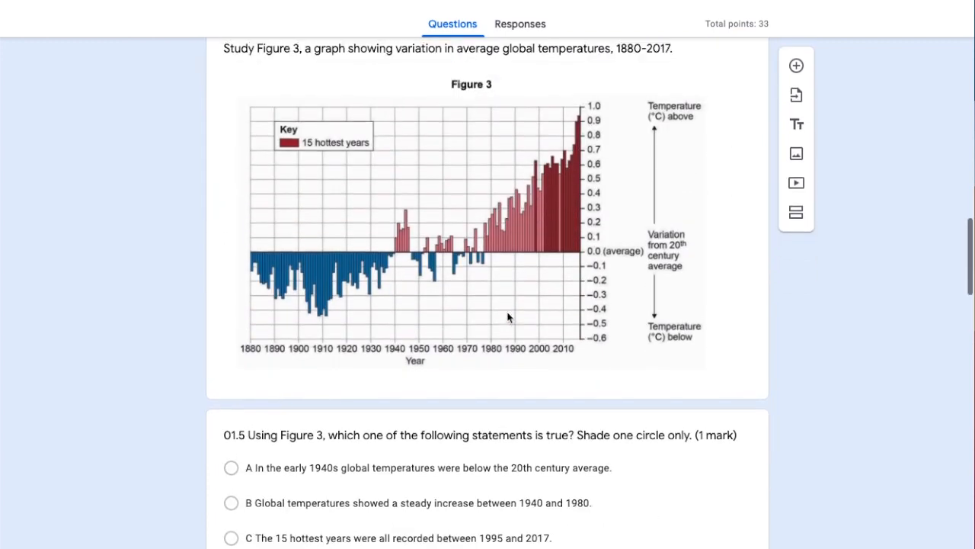
pyautogui.moveTo(796, 183)
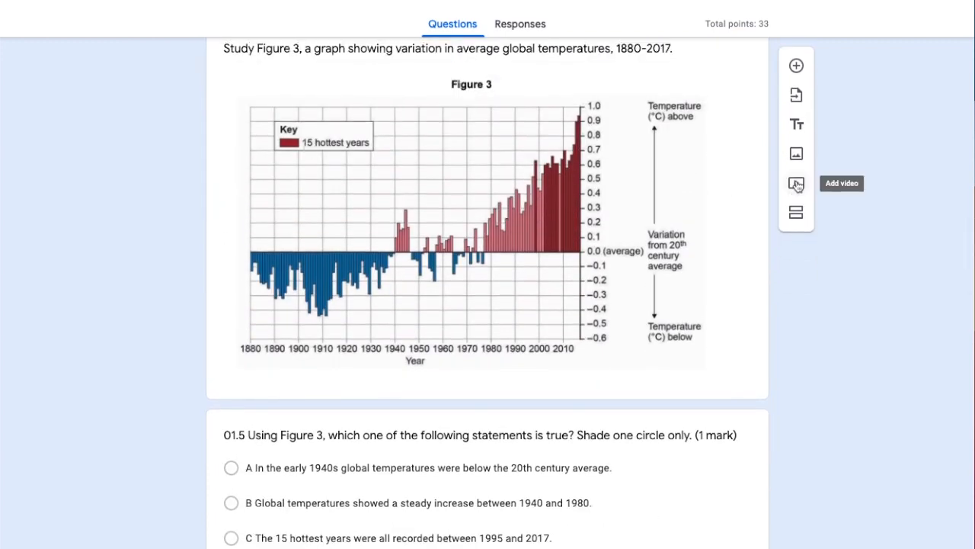
pyautogui.moveTo(796, 153)
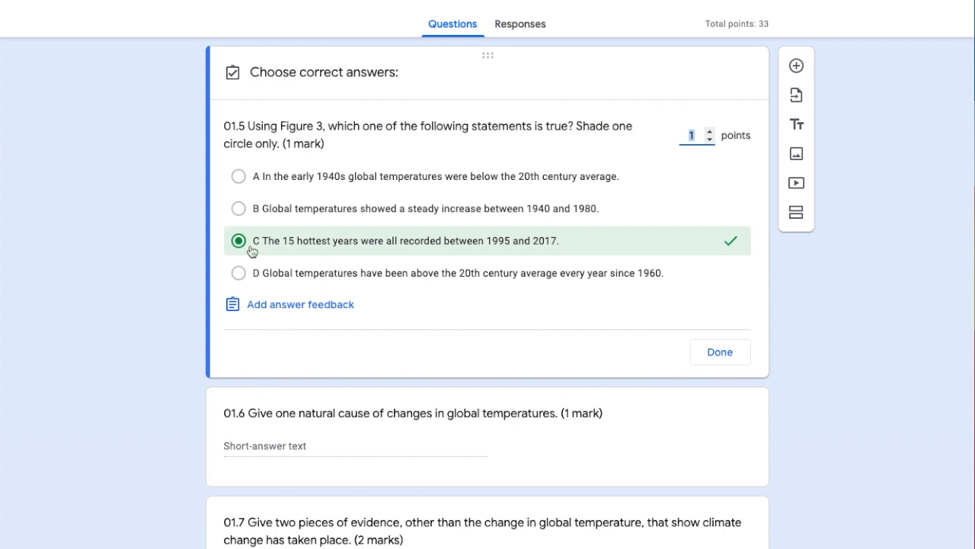
pyautogui.moveTo(616, 231)
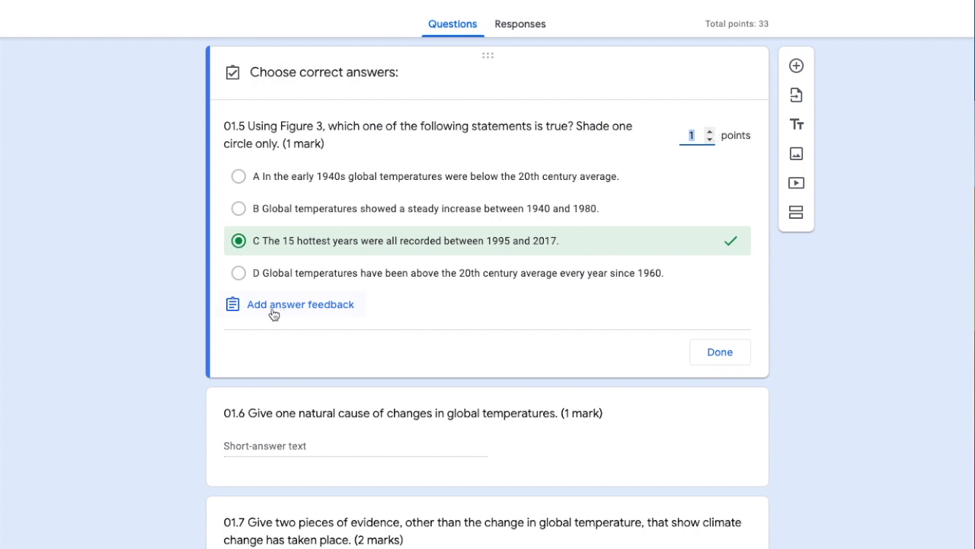
pyautogui.click(302, 304)
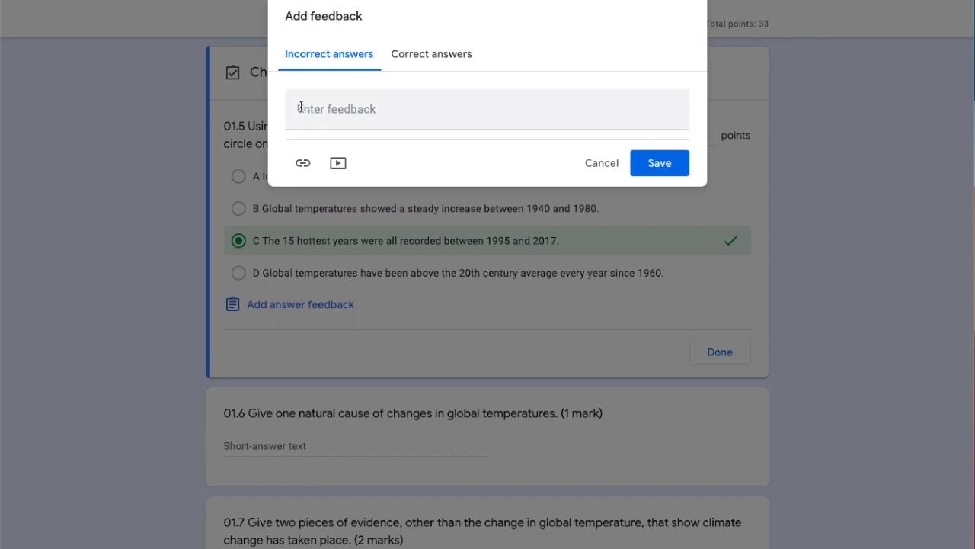
pyautogui.moveTo(351, 116)
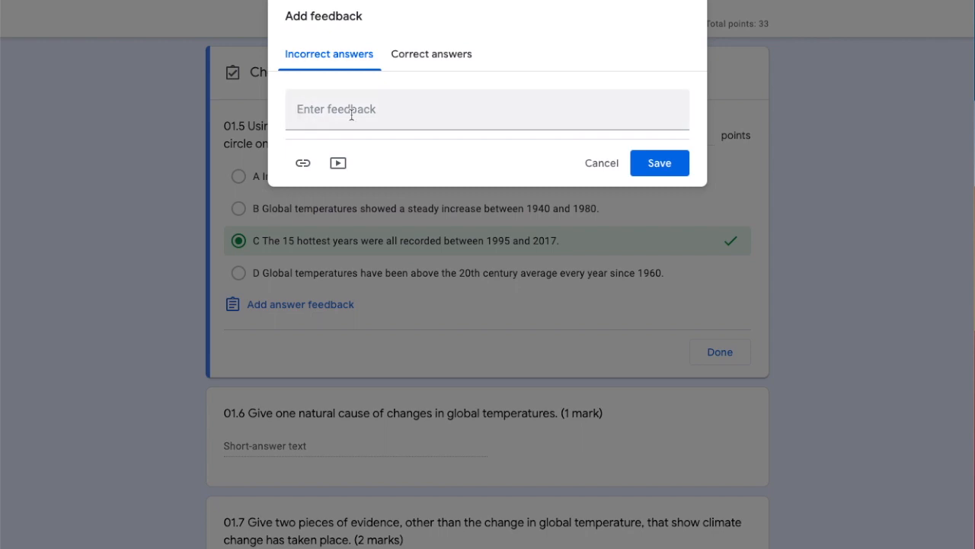
# Step: Begin incorrect-answer feedback for 01.5, then move on to question 01.6's answer key
pyautogui.click(431, 54)
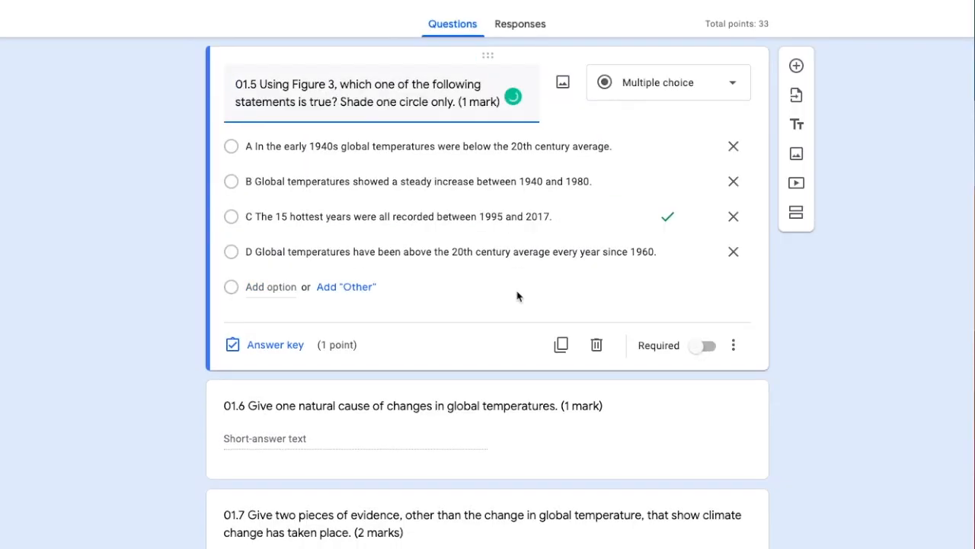
pyautogui.scroll(-3)
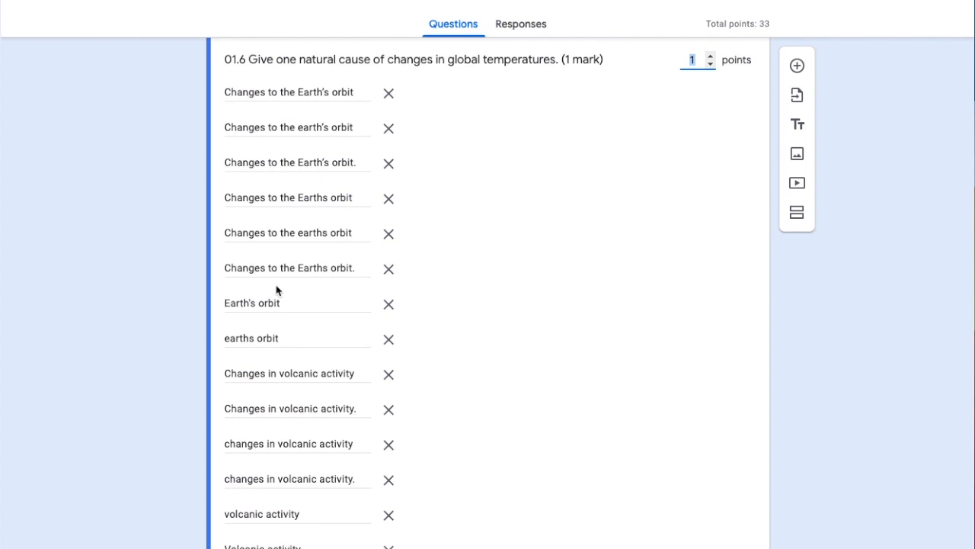
# Step: Review 01.6's accepted orbit, volcanic, solar and ocean-current answers at 1 point, then close it
pyautogui.scroll(-3)
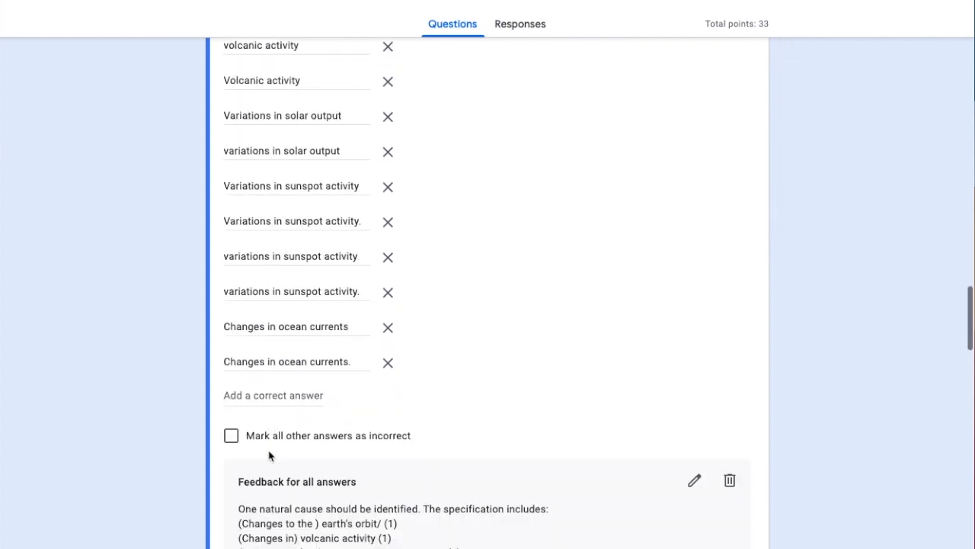
pyautogui.scroll(-3)
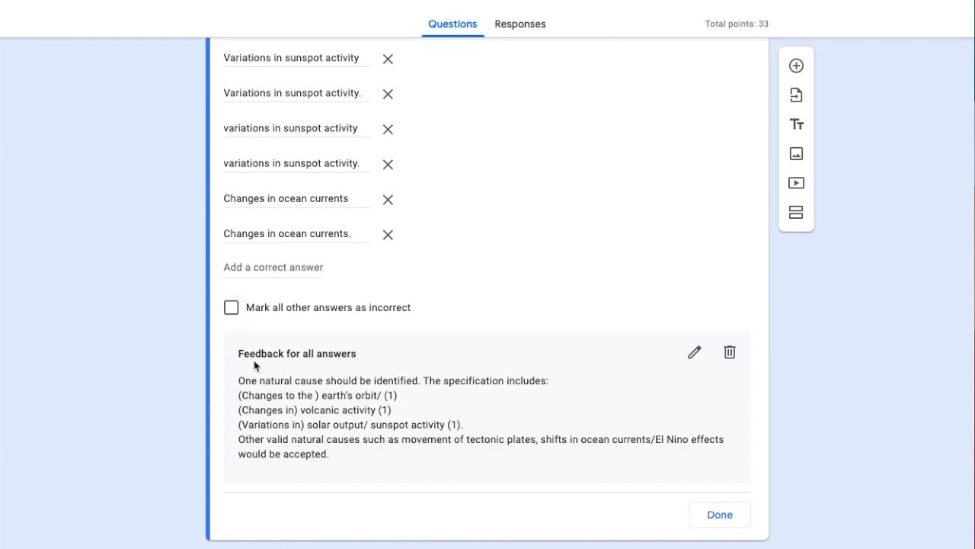
pyautogui.moveTo(373, 409)
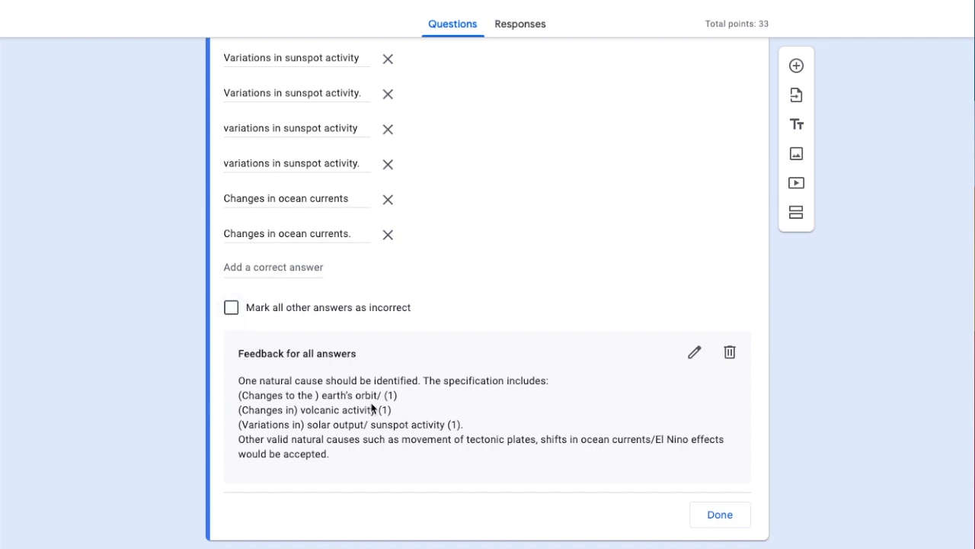
pyautogui.moveTo(360, 461)
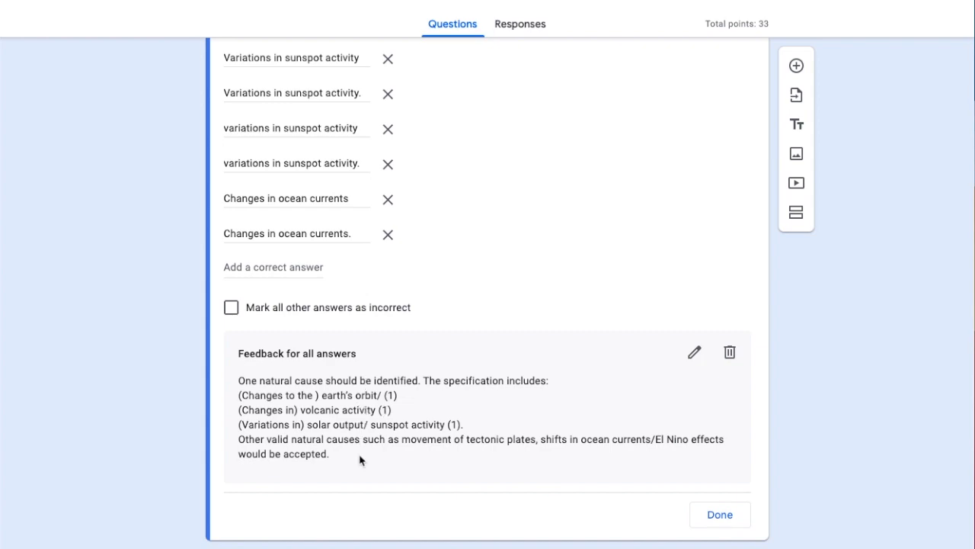
pyautogui.scroll(-3)
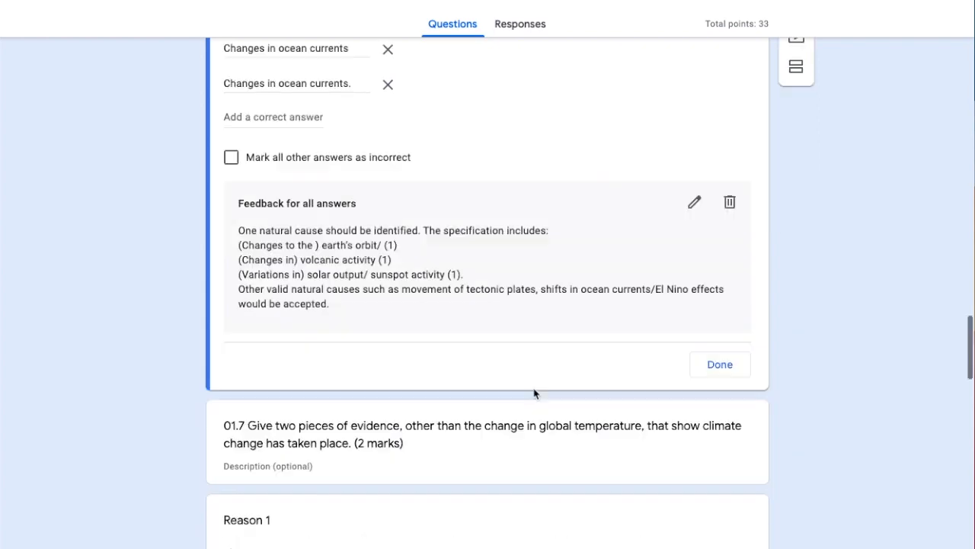
pyautogui.click(719, 364)
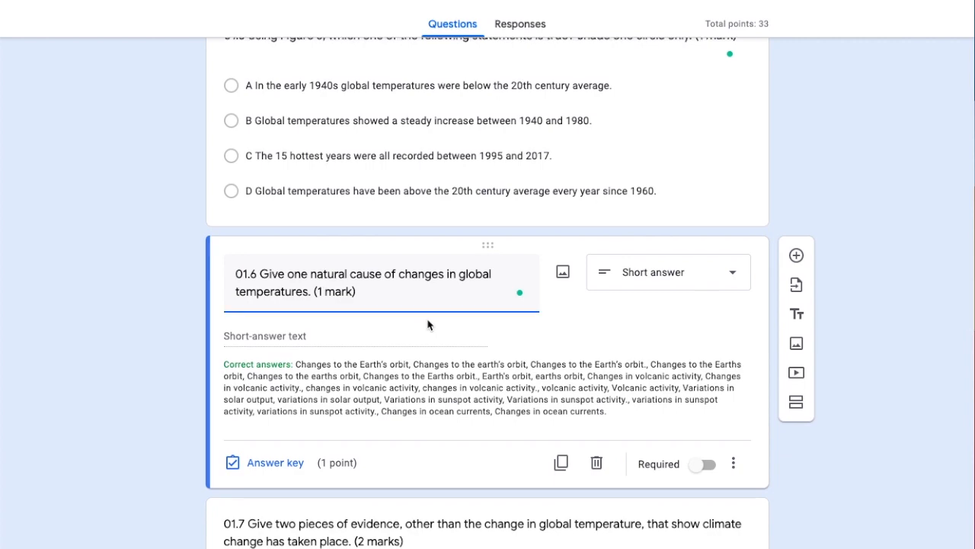
pyautogui.scroll(-3)
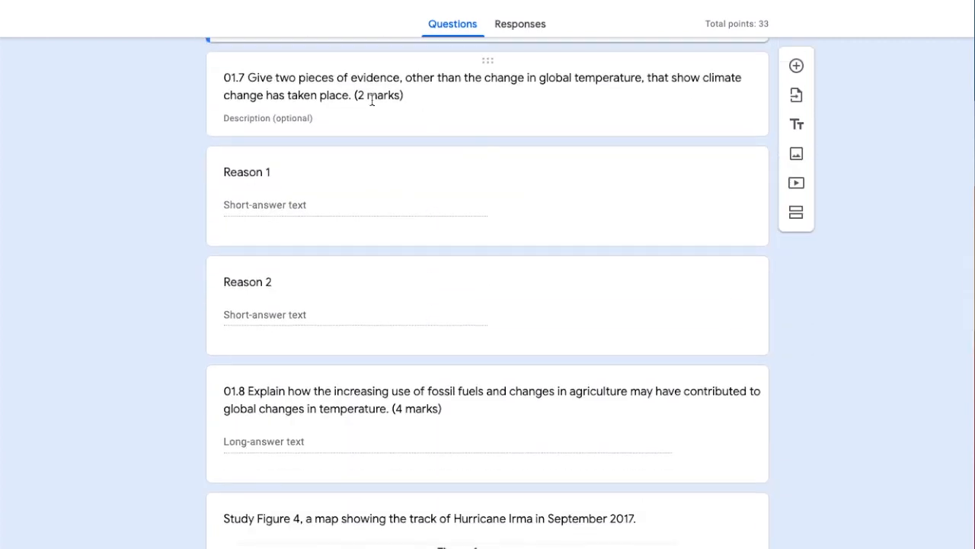
pyautogui.moveTo(311, 315)
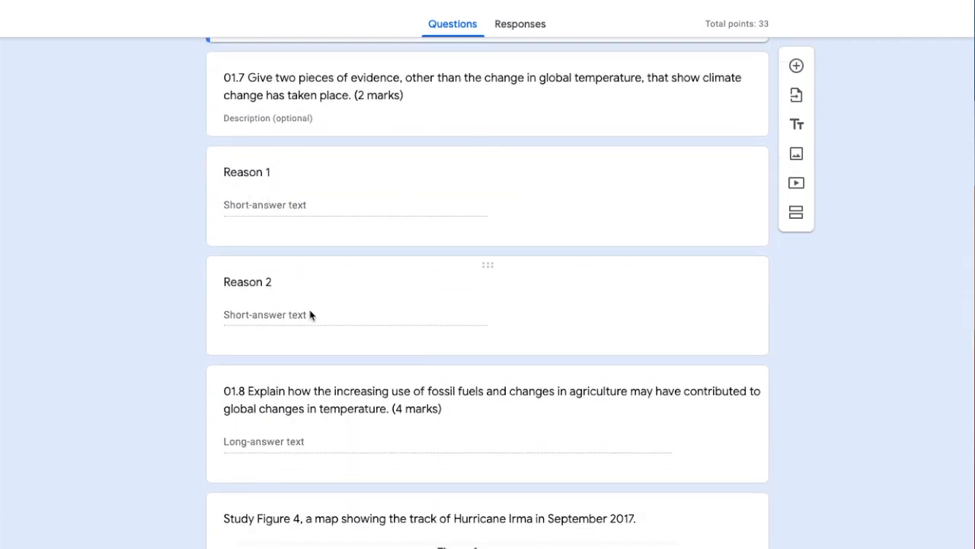
pyautogui.moveTo(255, 83)
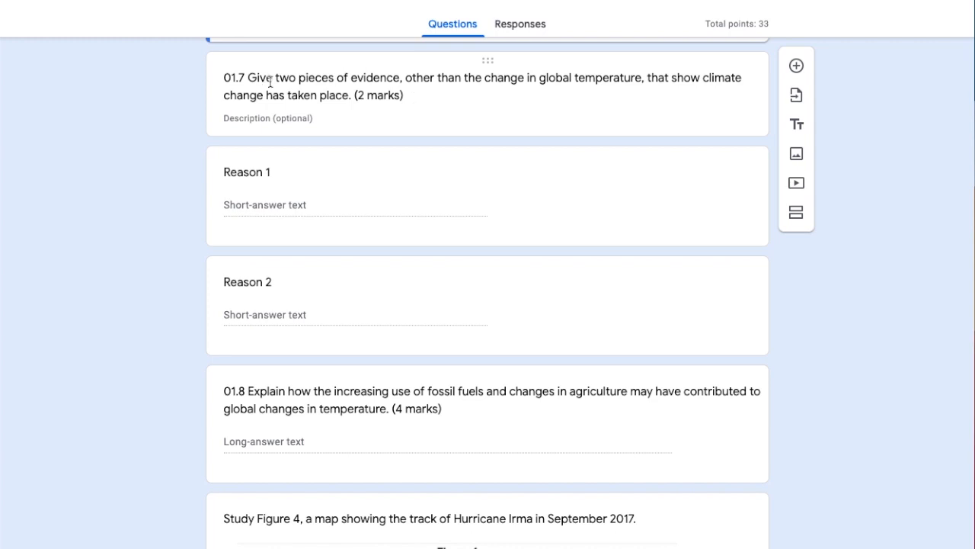
pyautogui.moveTo(590, 93)
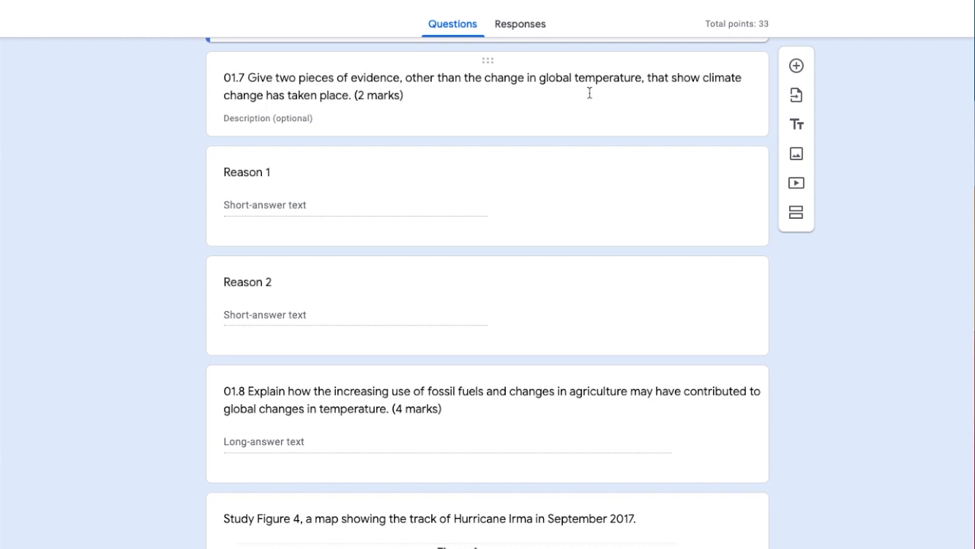
pyautogui.moveTo(496, 172)
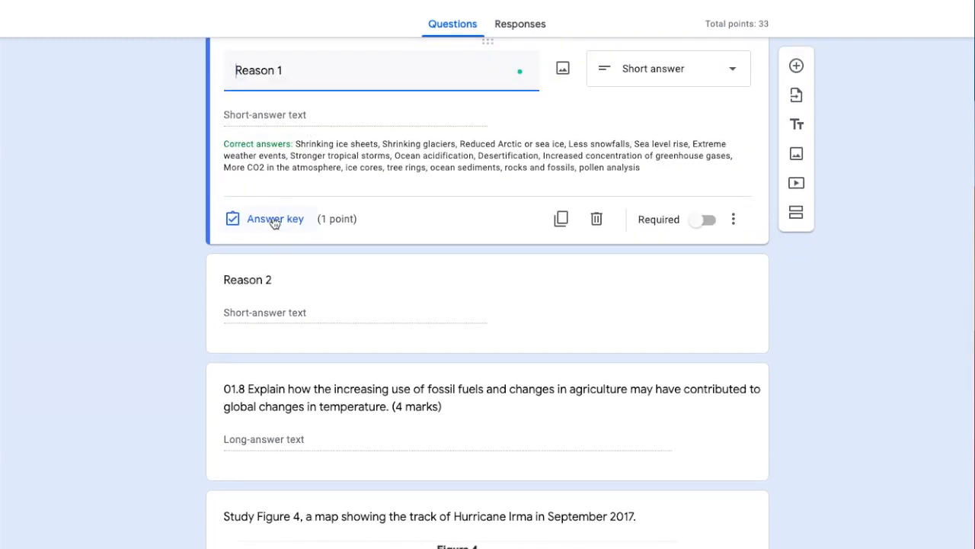
# Step: Review the 1-point climate-evidence answer keys for Reason 1 and Reason 2, reaching 01.8
pyautogui.click(274, 219)
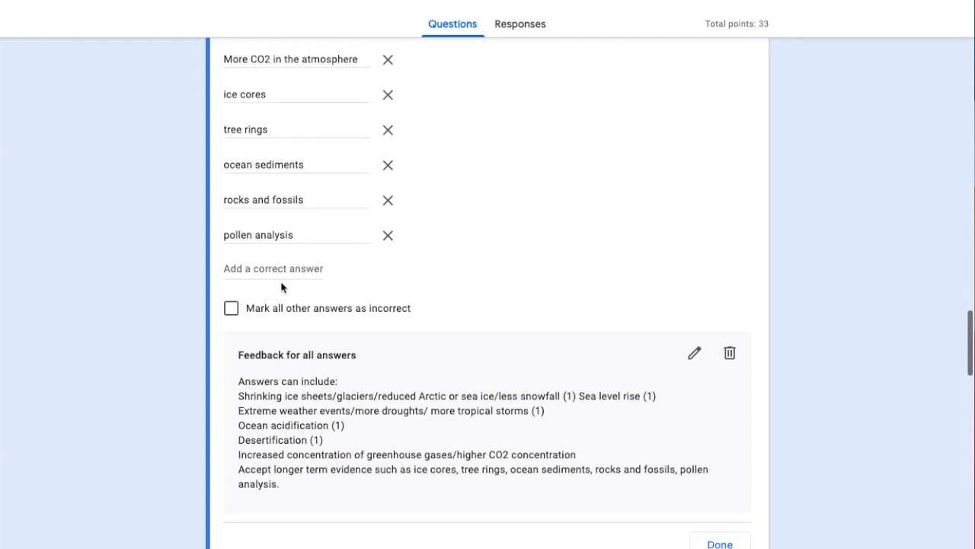
pyautogui.scroll(-3)
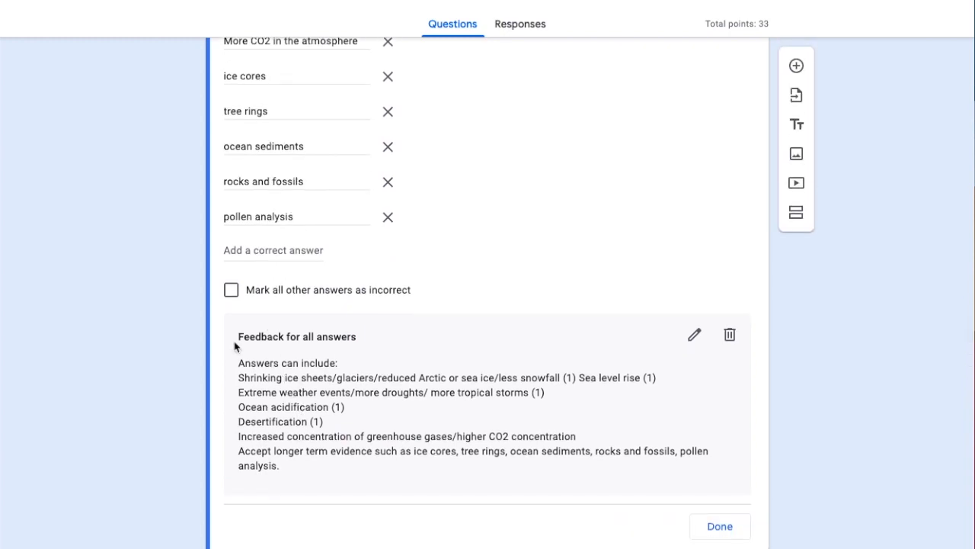
pyautogui.click(721, 525)
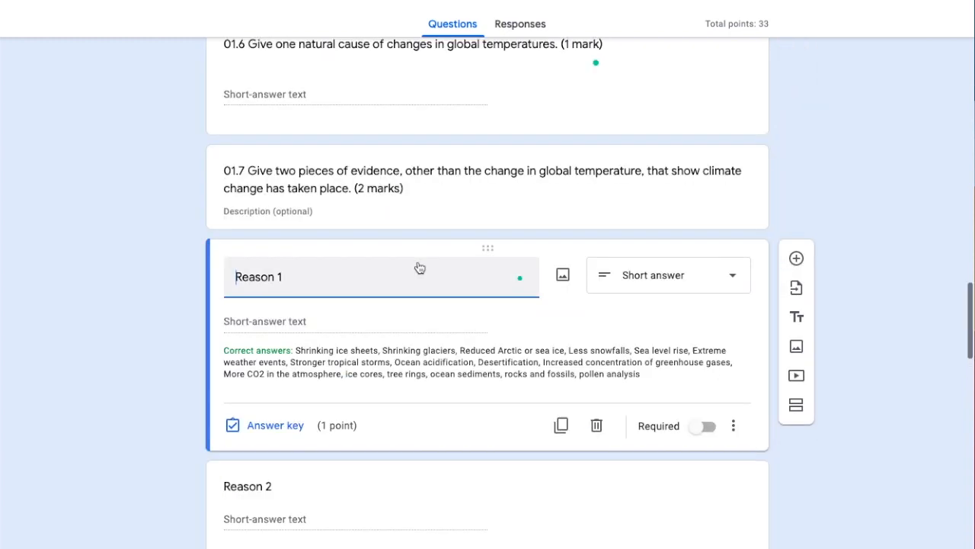
pyautogui.scroll(-3)
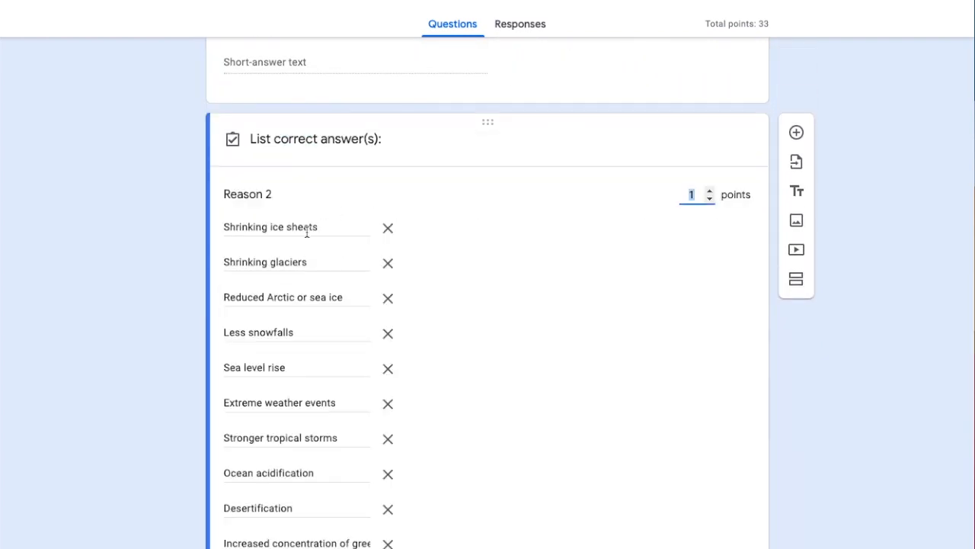
pyautogui.scroll(-3)
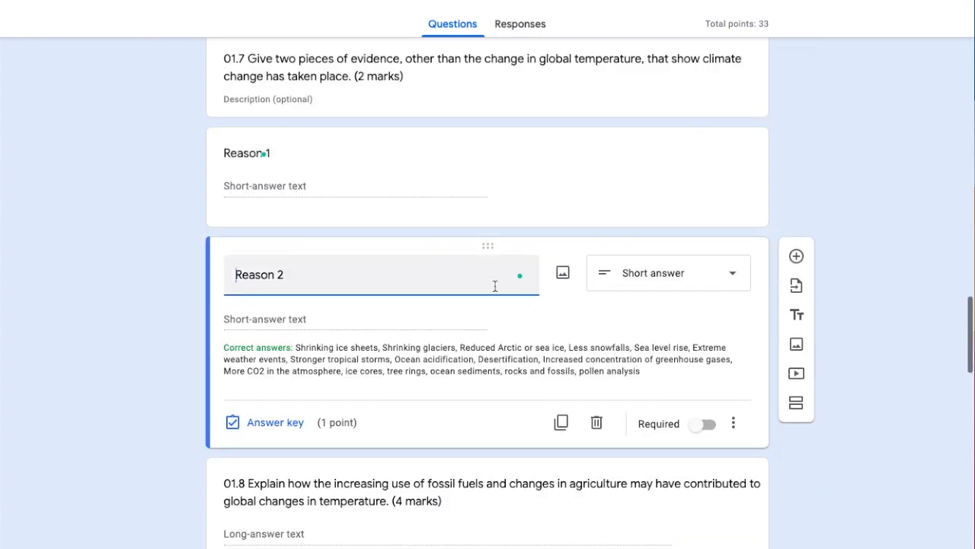
pyautogui.scroll(-3)
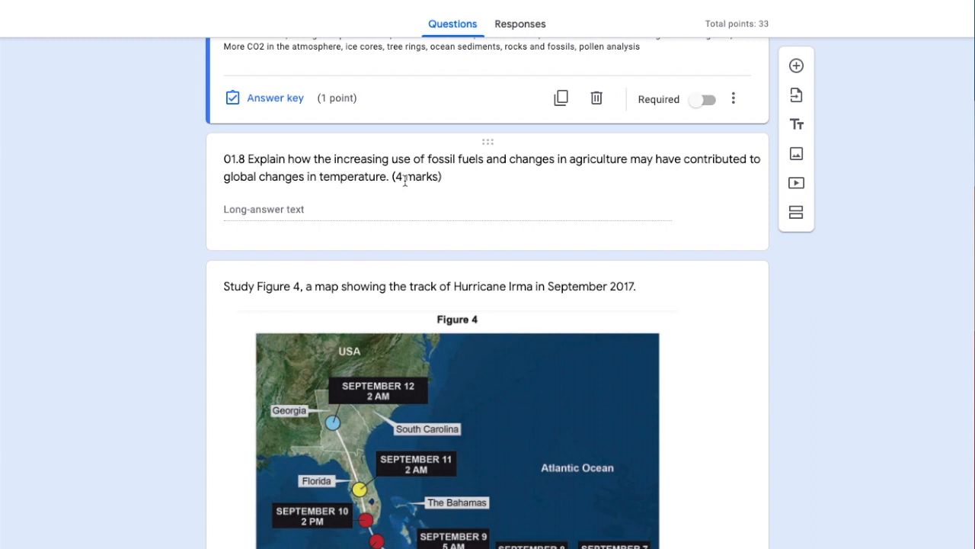
# Step: Check question 01.8 is worth 4 points with fossil-fuel and agriculture feedback, then close
pyautogui.click(274, 98)
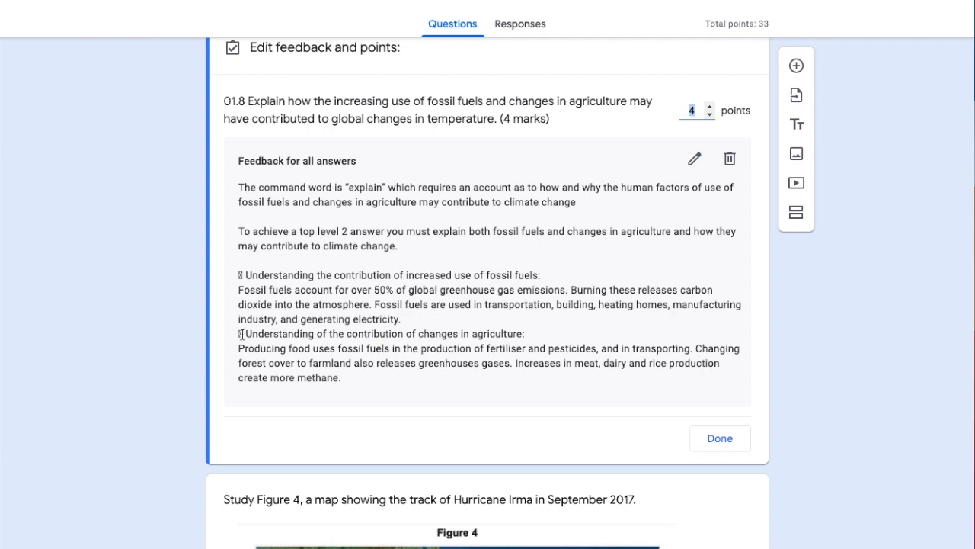
pyautogui.scroll(-3)
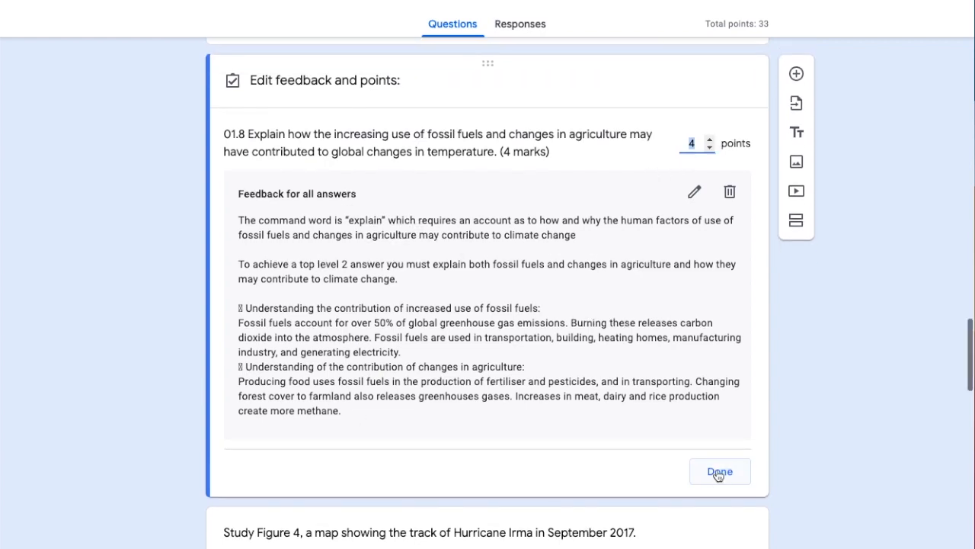
pyautogui.click(720, 471)
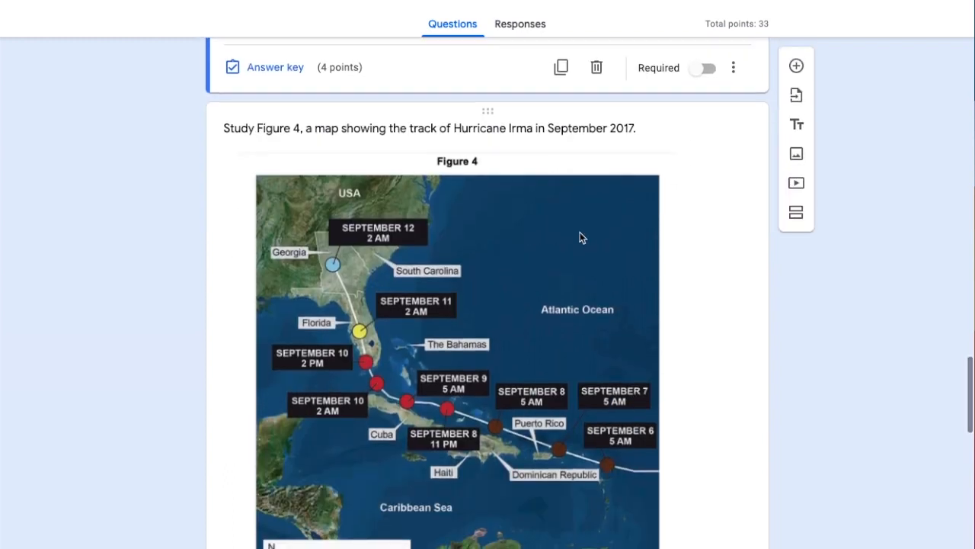
# Step: Give question 01.9 2 points and feedback describing Hurricane Irma's track
pyautogui.scroll(-3)
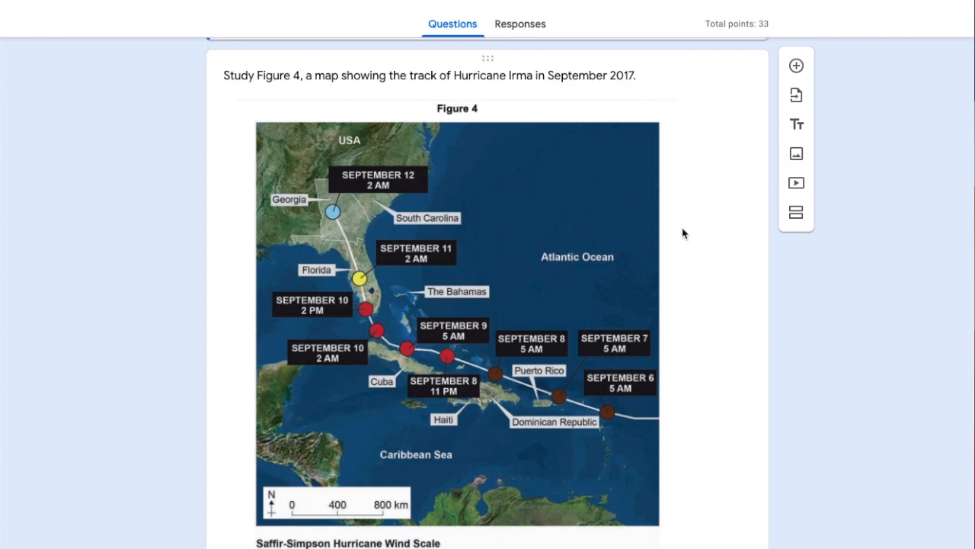
pyautogui.scroll(-3)
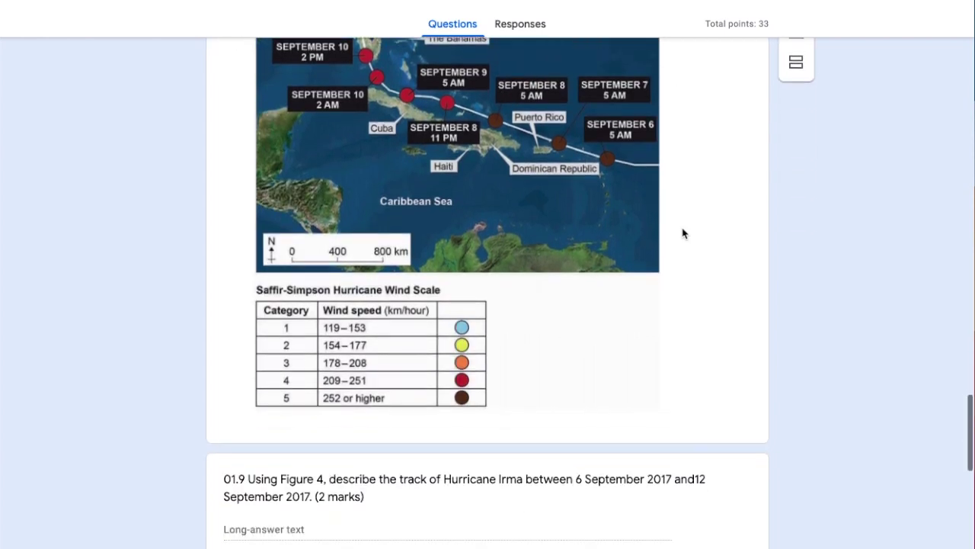
pyautogui.scroll(-3)
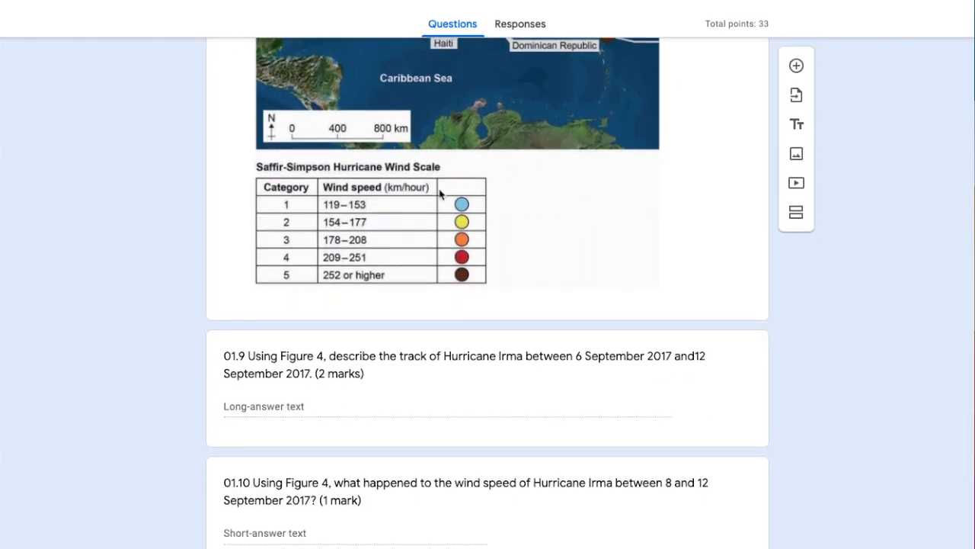
pyautogui.scroll(-3)
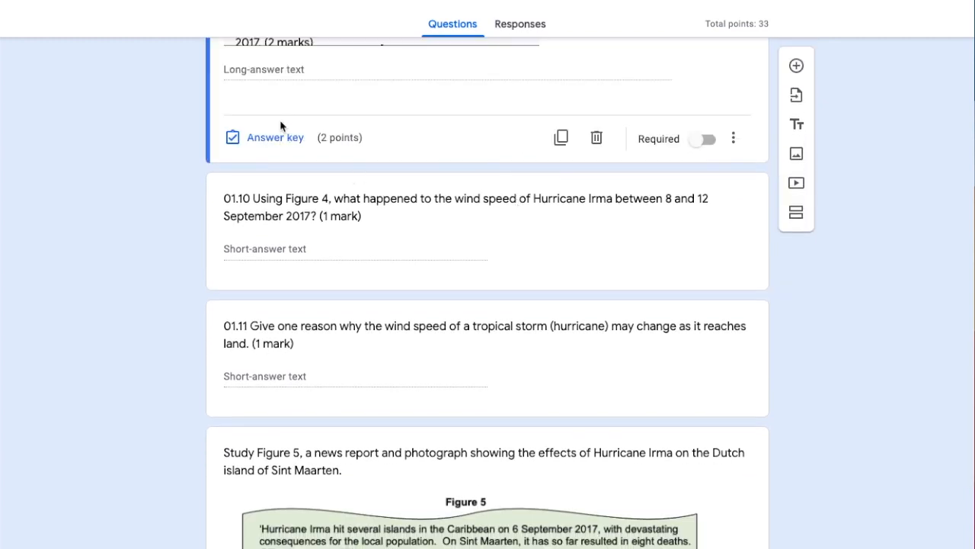
pyautogui.click(274, 137)
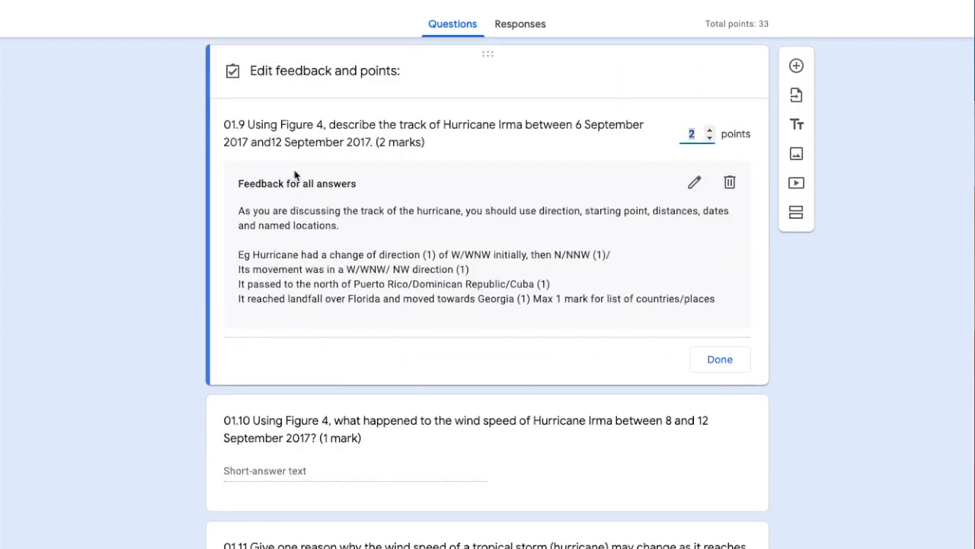
pyautogui.moveTo(466, 155)
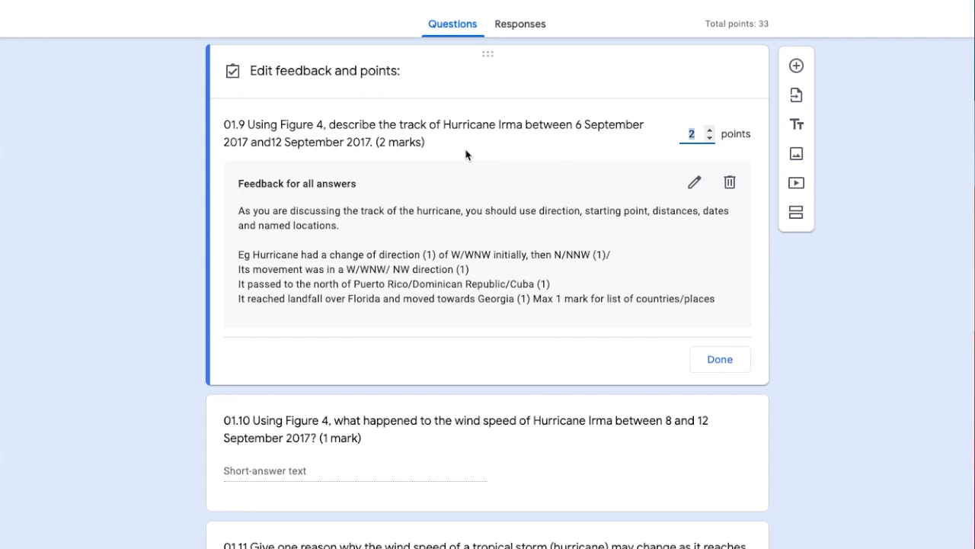
pyautogui.moveTo(248, 158)
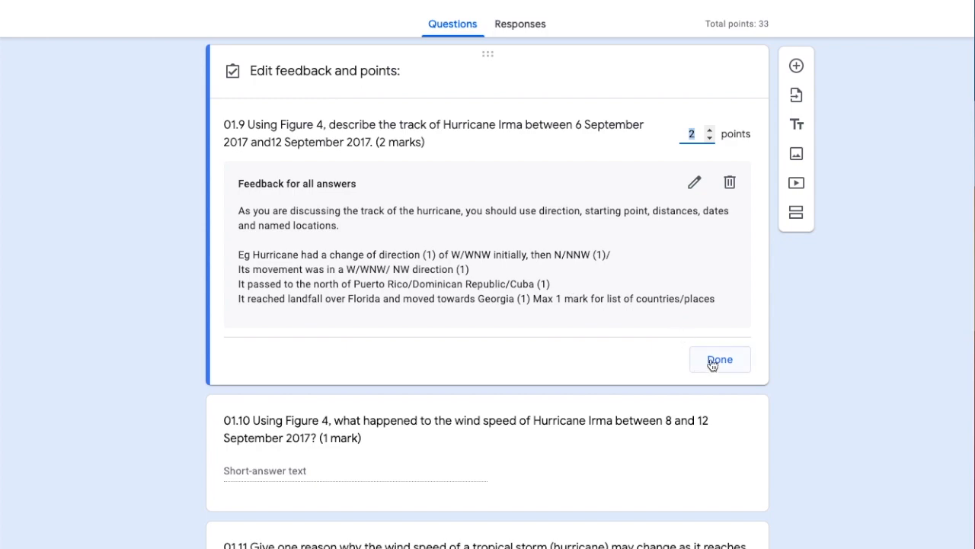
pyautogui.click(719, 358)
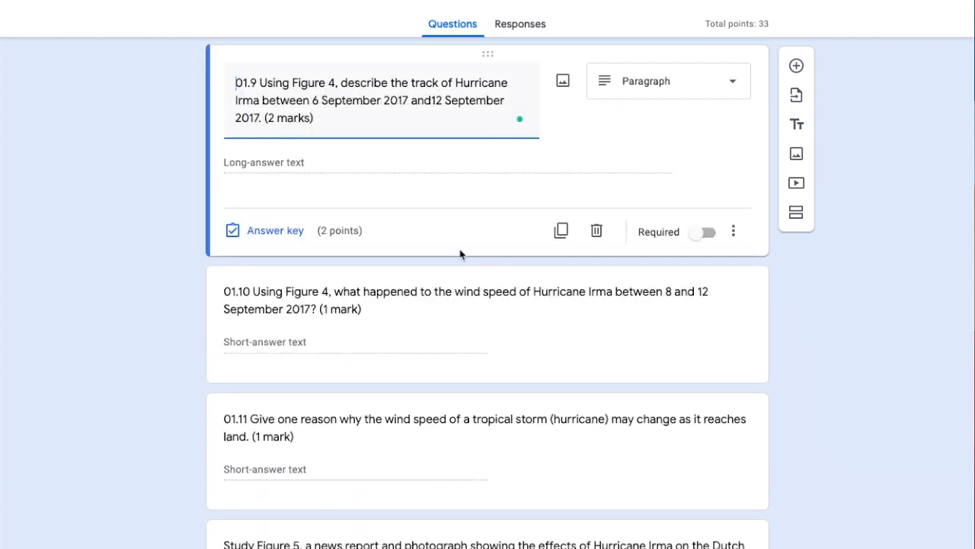
# Step: Finish 01.10's 1-point key with five wind-speed answers, bringing 01.11 into view
pyautogui.scroll(-3)
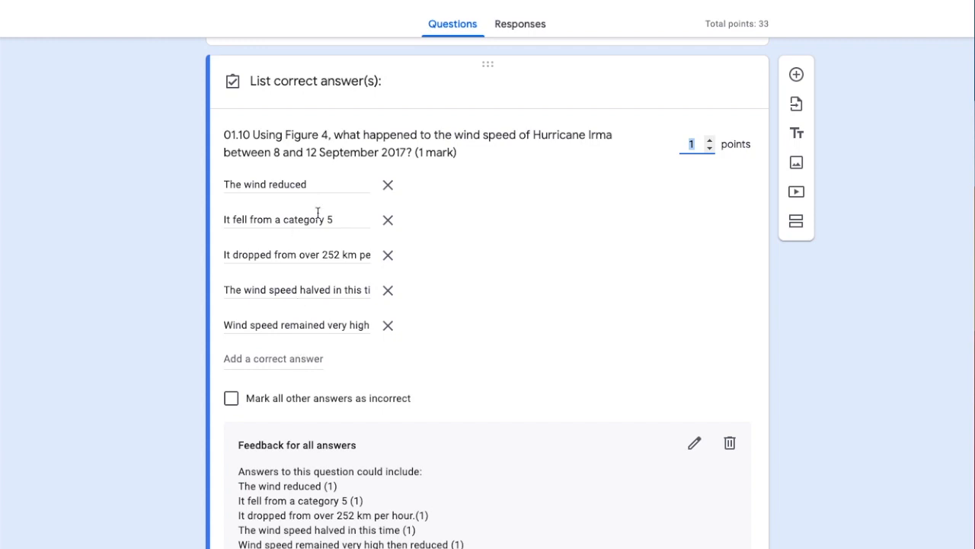
pyautogui.scroll(-3)
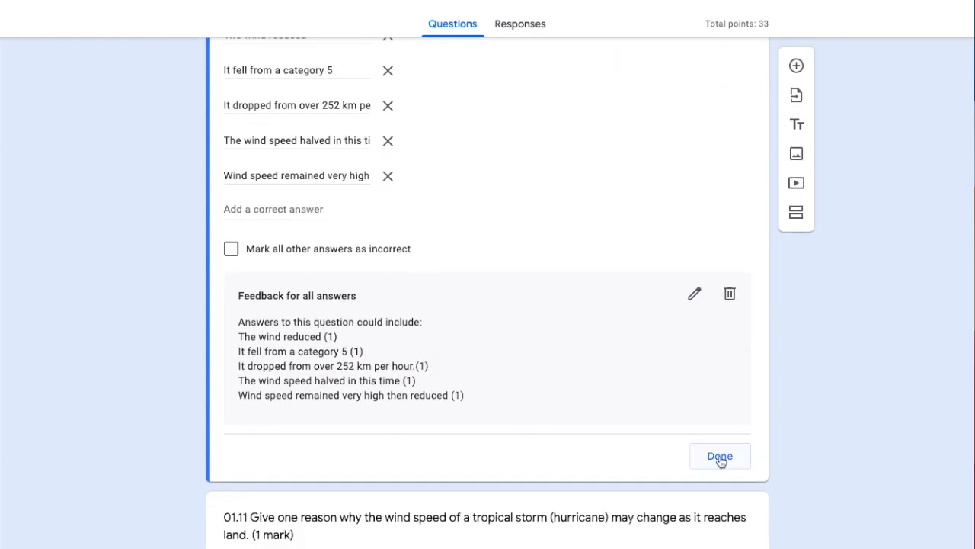
pyautogui.click(719, 455)
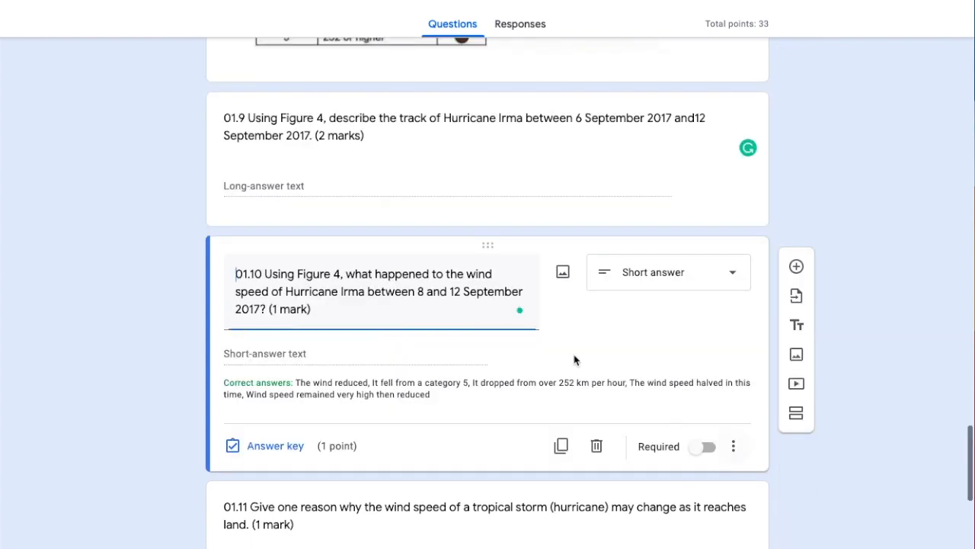
pyautogui.scroll(-3)
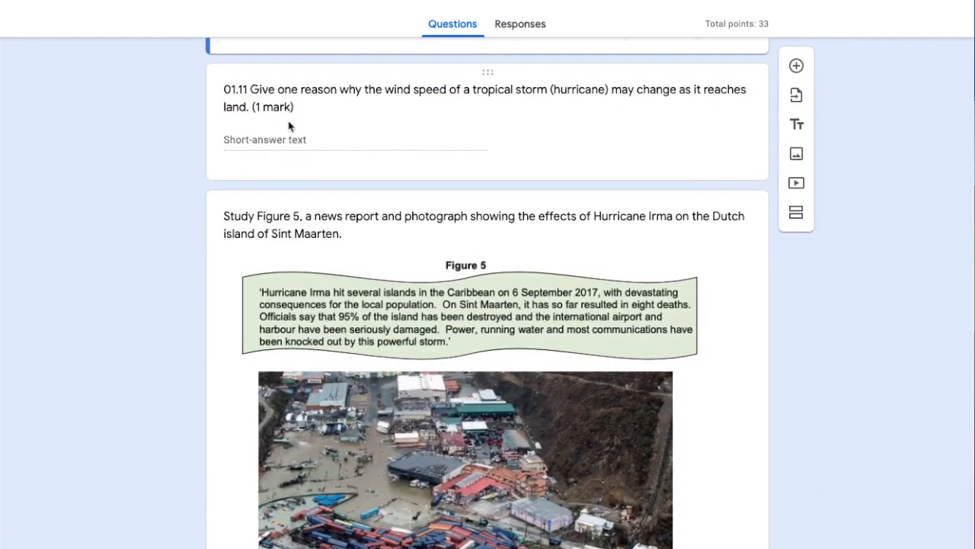
# Step: Close question 01.12's answer key at 12 points with people-and-environment impact feedback
pyautogui.scroll(-3)
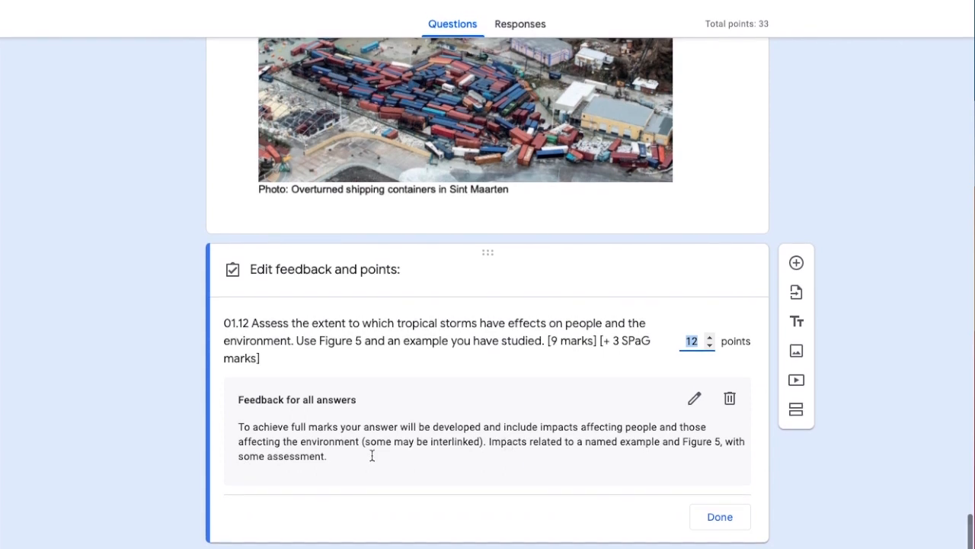
pyautogui.moveTo(339, 463)
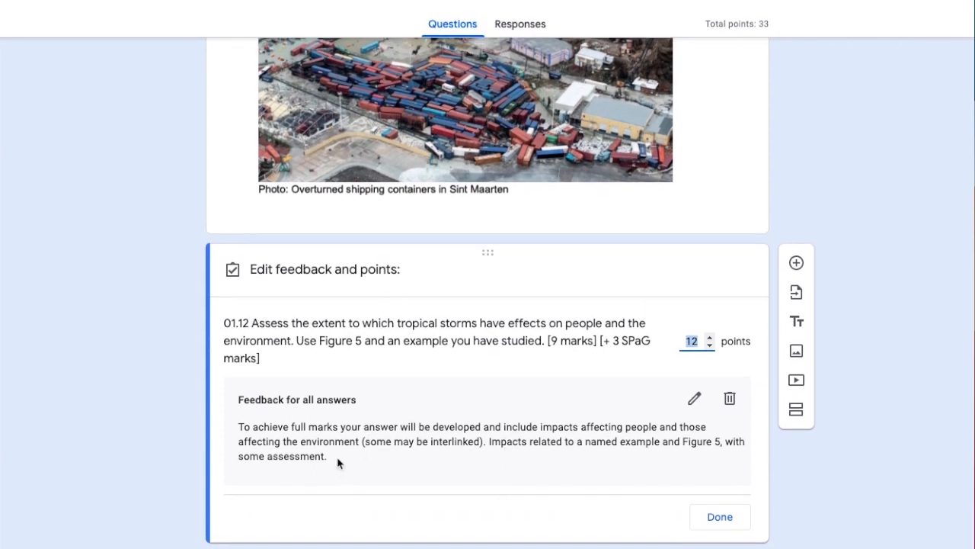
pyautogui.moveTo(237, 427)
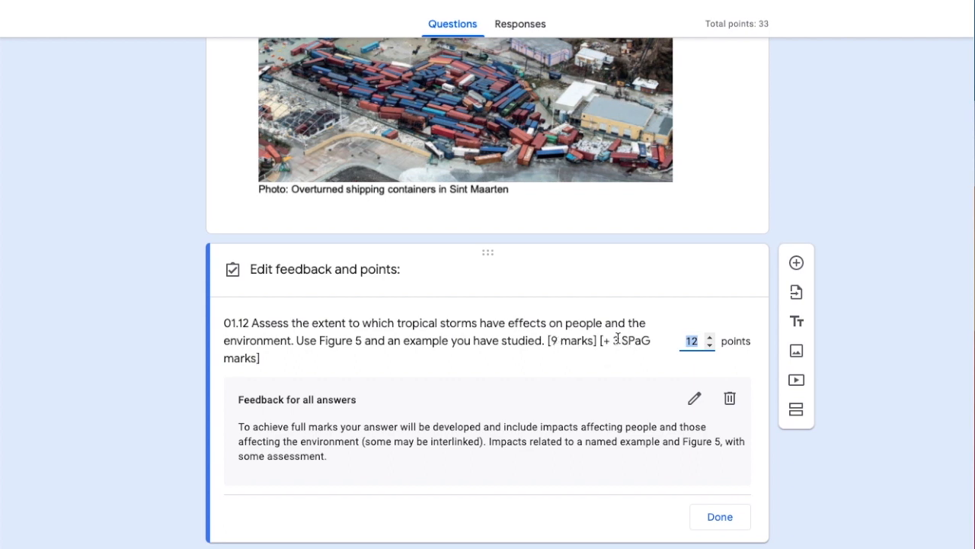
pyautogui.click(719, 515)
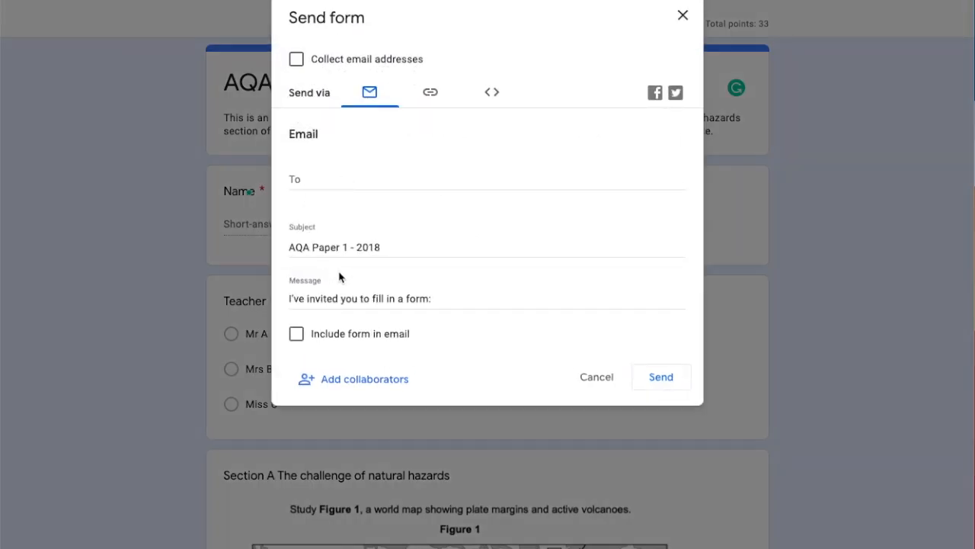
# Step: View the quiz's shareable link in the Send dialog, then close the dialog
pyautogui.click(431, 92)
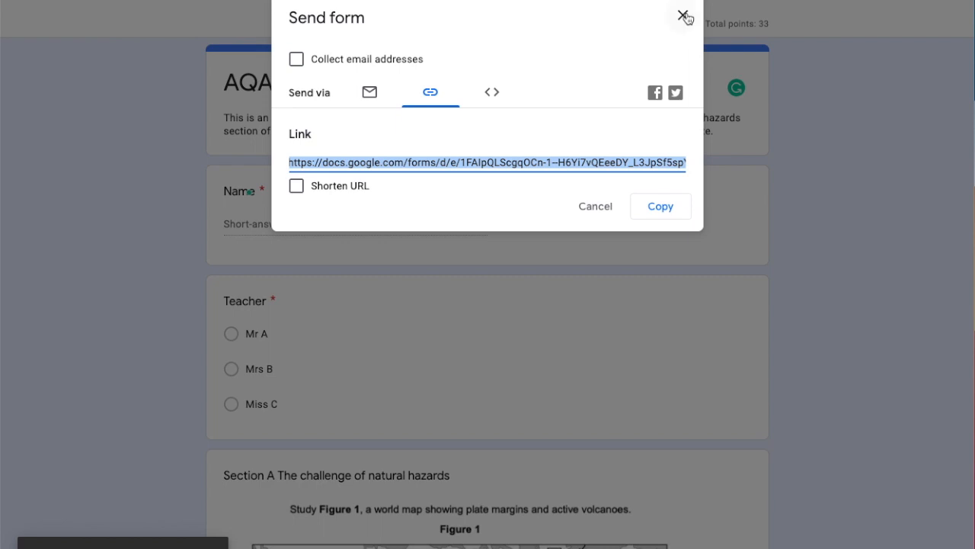
pyautogui.click(681, 15)
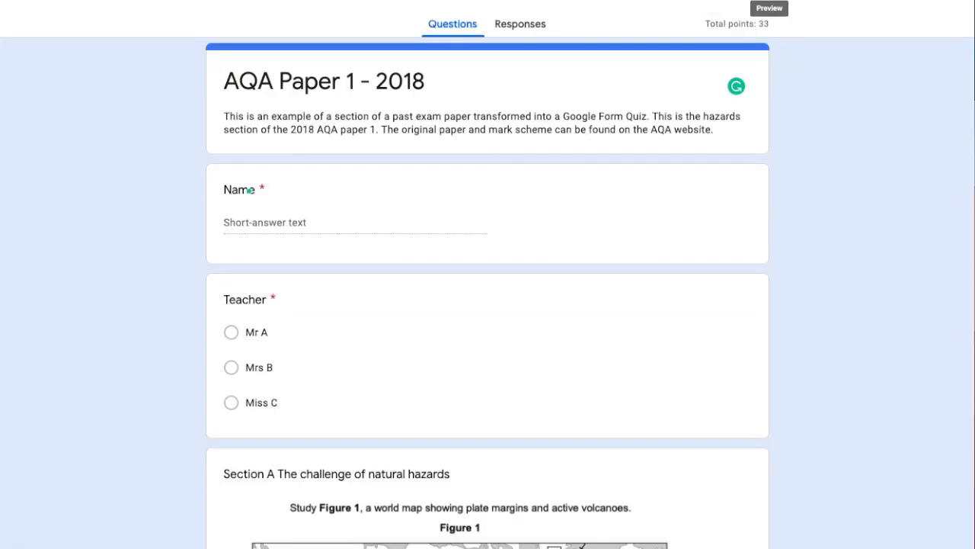
# Step: Scroll through the respondent preview to check questions show their point values
pyautogui.scroll(-3)
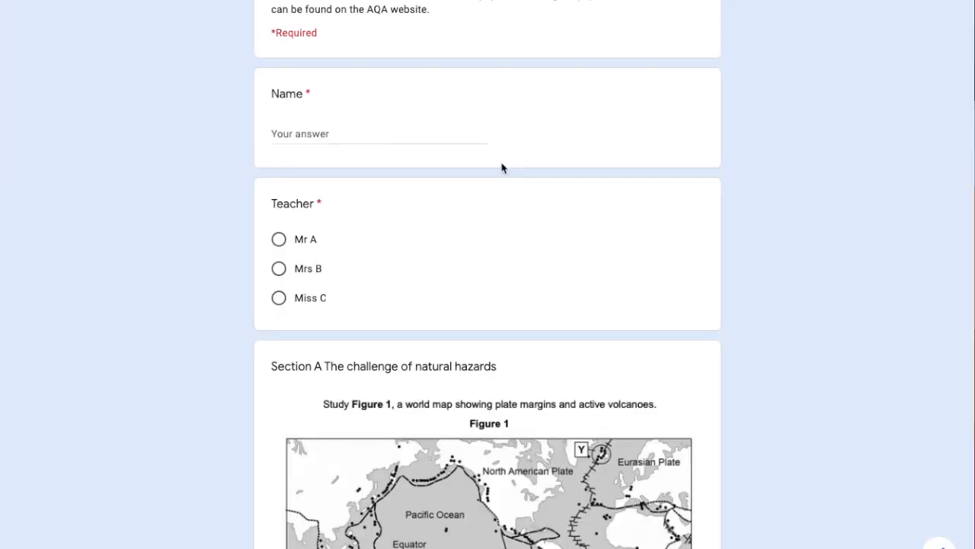
pyautogui.scroll(3)
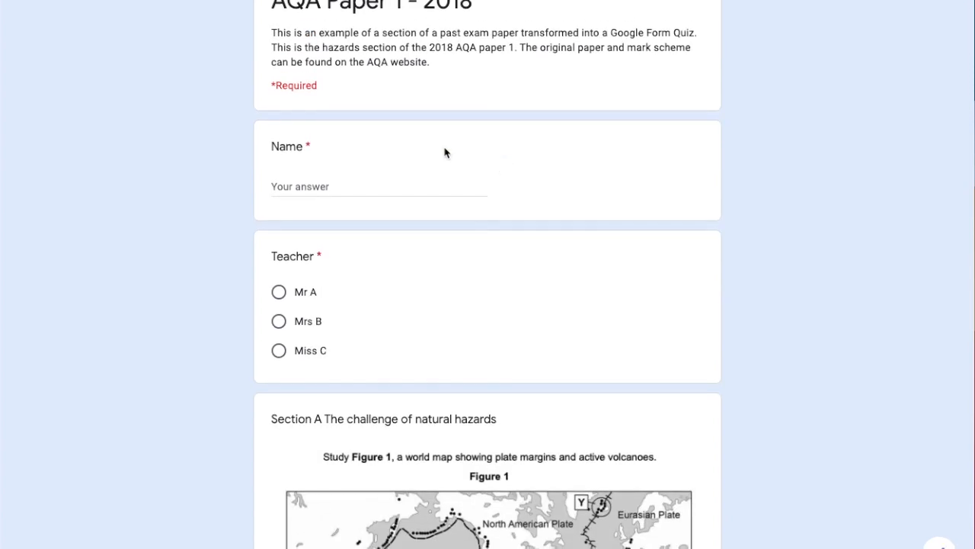
pyautogui.scroll(-3)
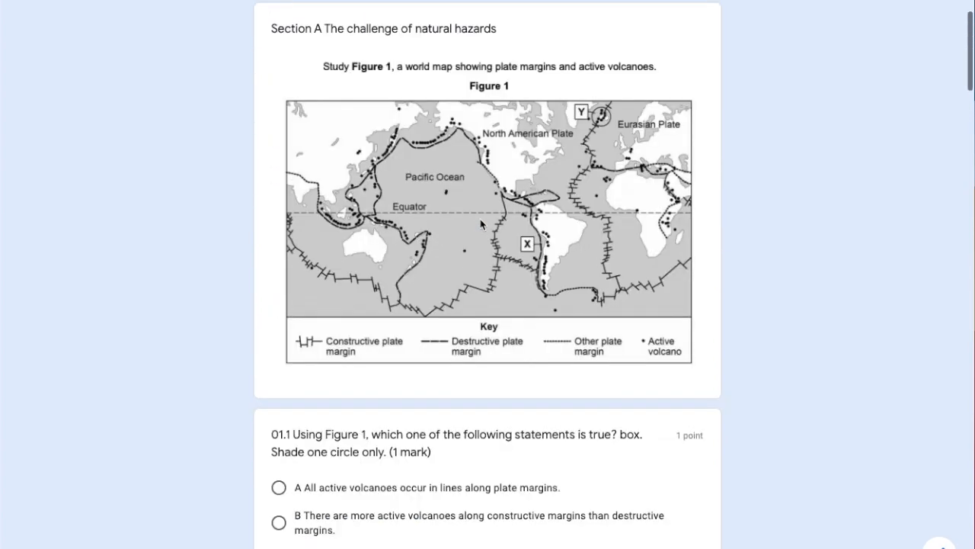
pyautogui.scroll(-3)
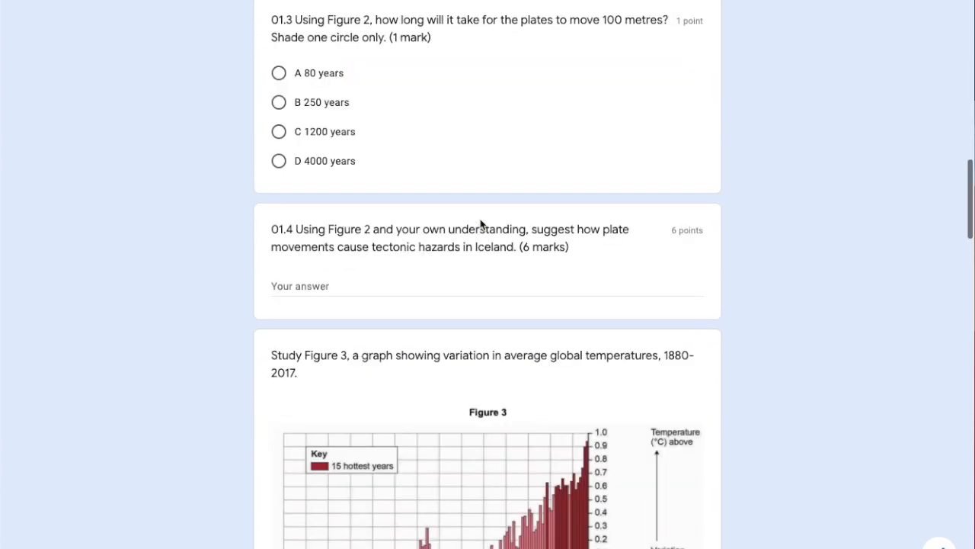
pyautogui.scroll(-3)
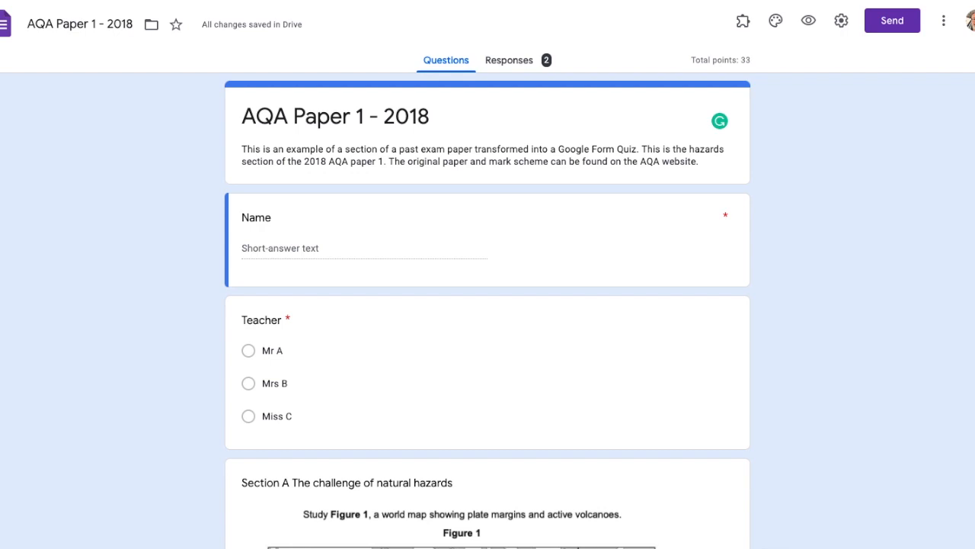
pyautogui.moveTo(466, 449)
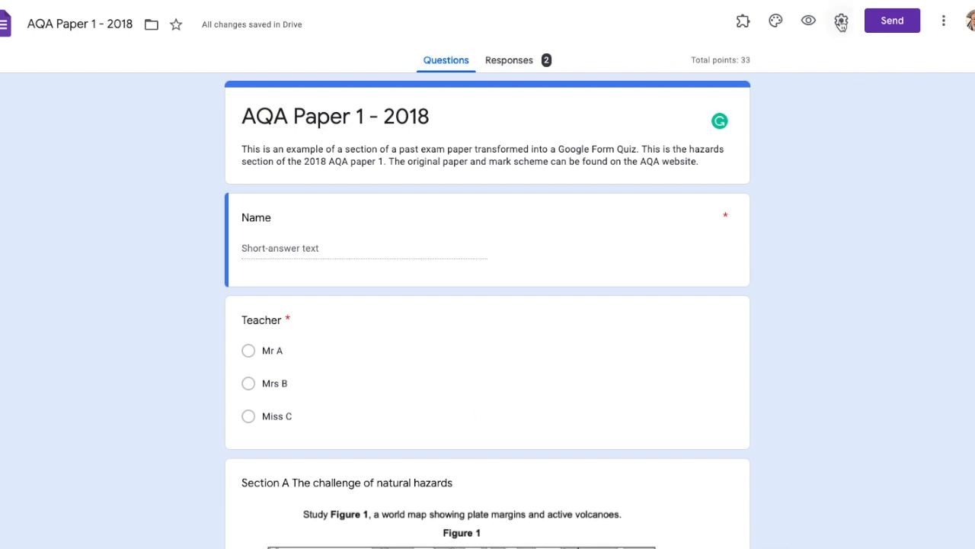
pyautogui.moveTo(841, 20)
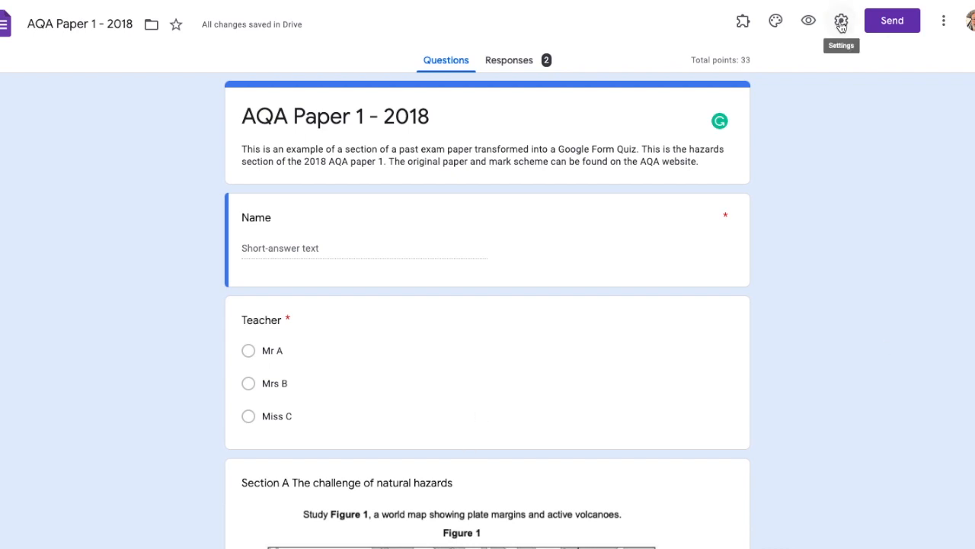
pyautogui.moveTo(871, 141)
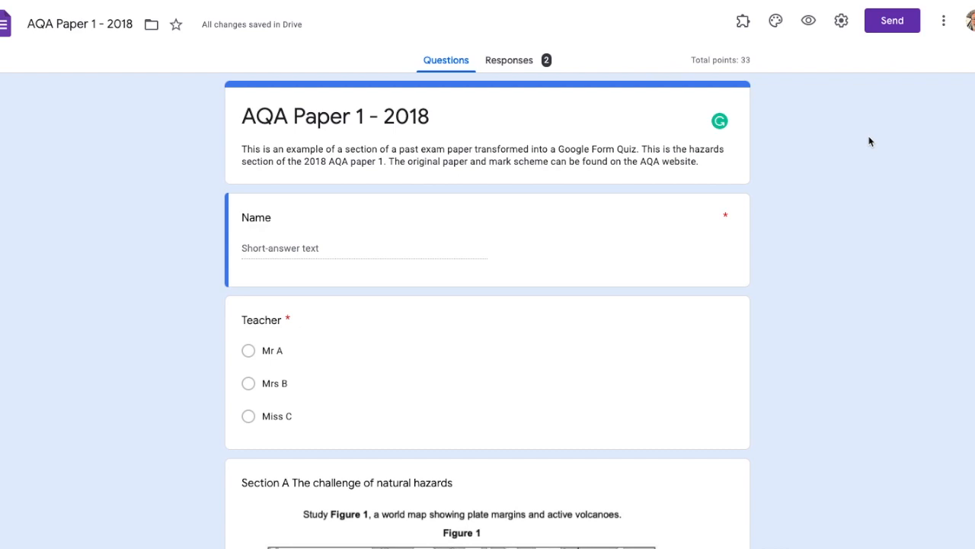
pyautogui.moveTo(869, 129)
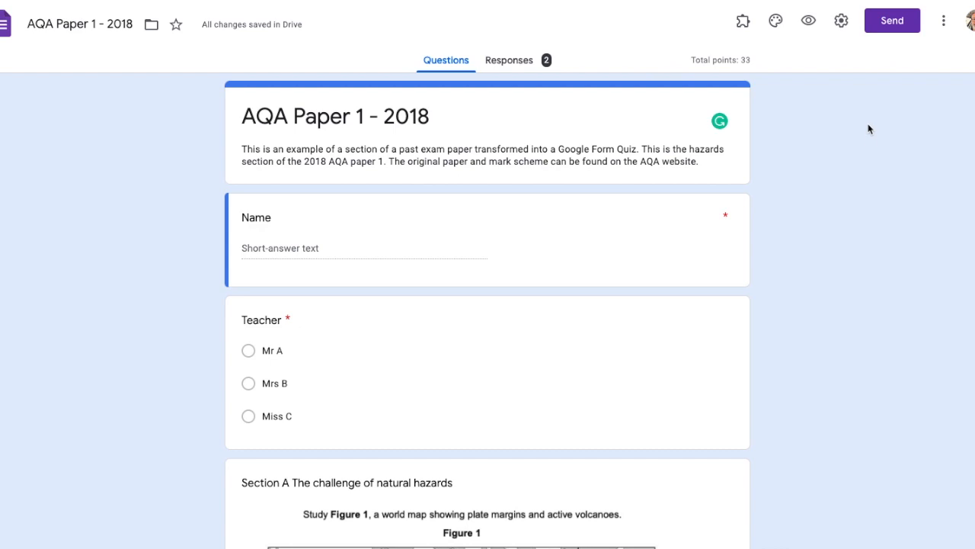
# Step: Open the form's General settings from the editor's gear icon
pyautogui.click(841, 20)
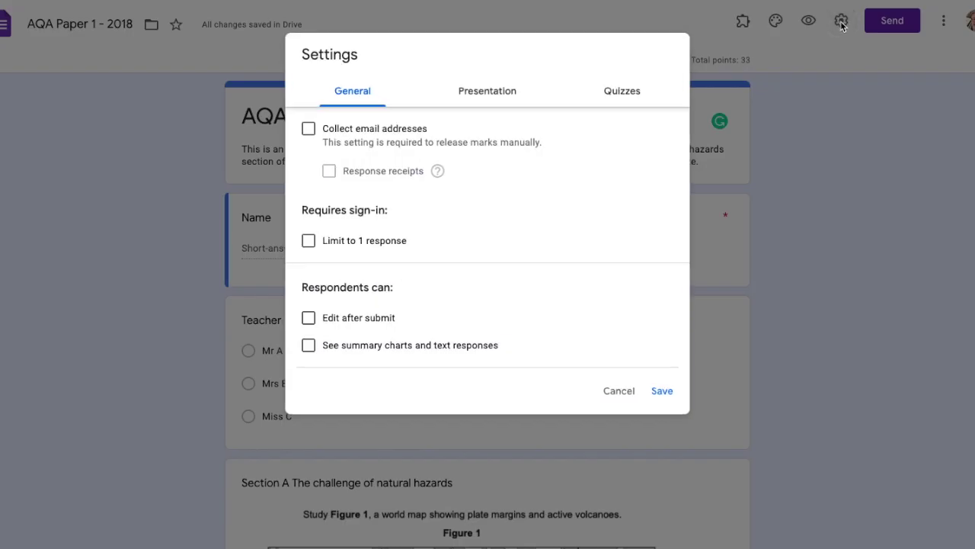
pyautogui.moveTo(363, 197)
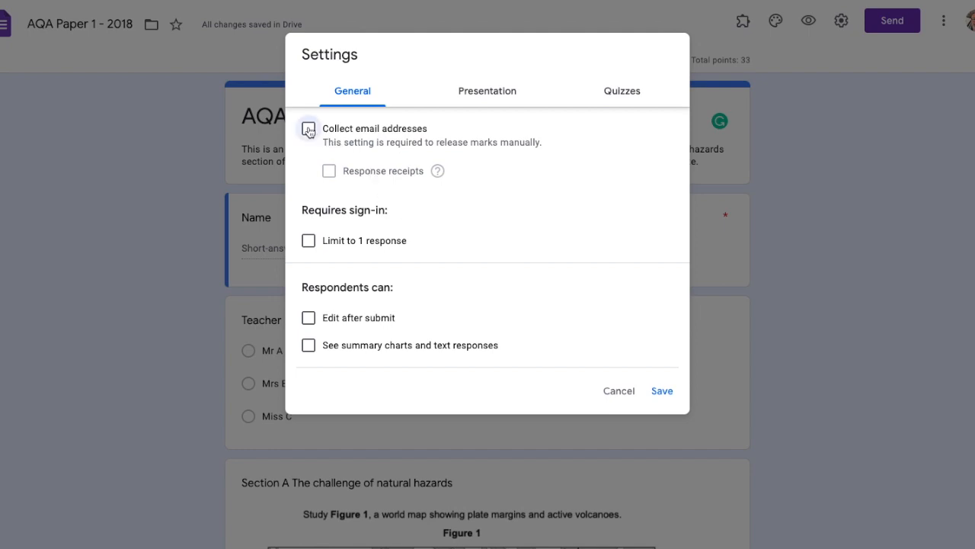
# Step: Tick Collect email addresses in General settings and save
pyautogui.click(308, 128)
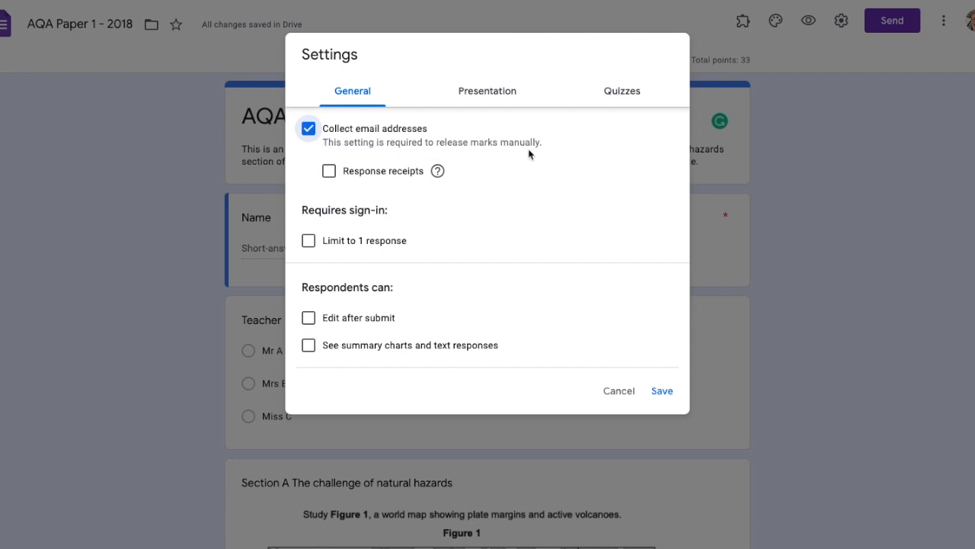
pyautogui.moveTo(579, 202)
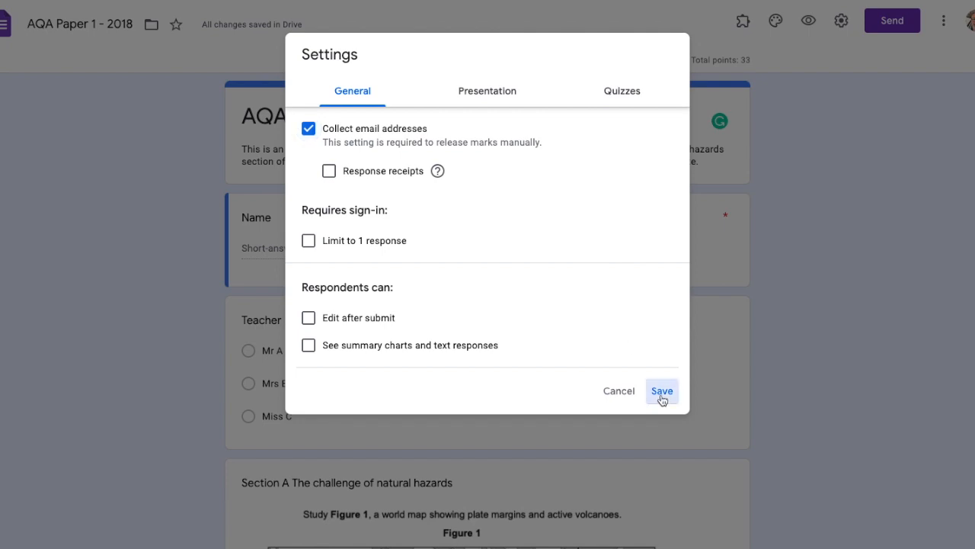
pyautogui.click(662, 391)
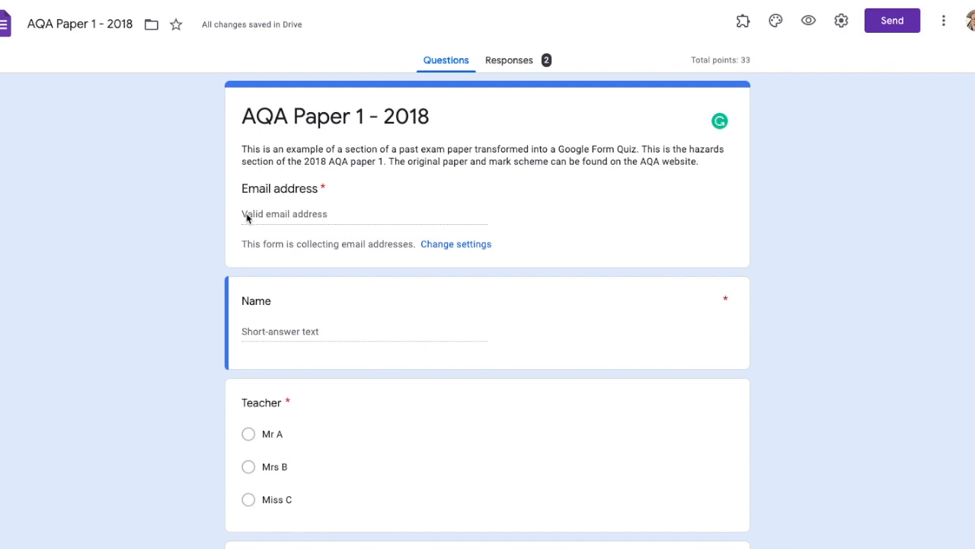
pyautogui.moveTo(264, 214)
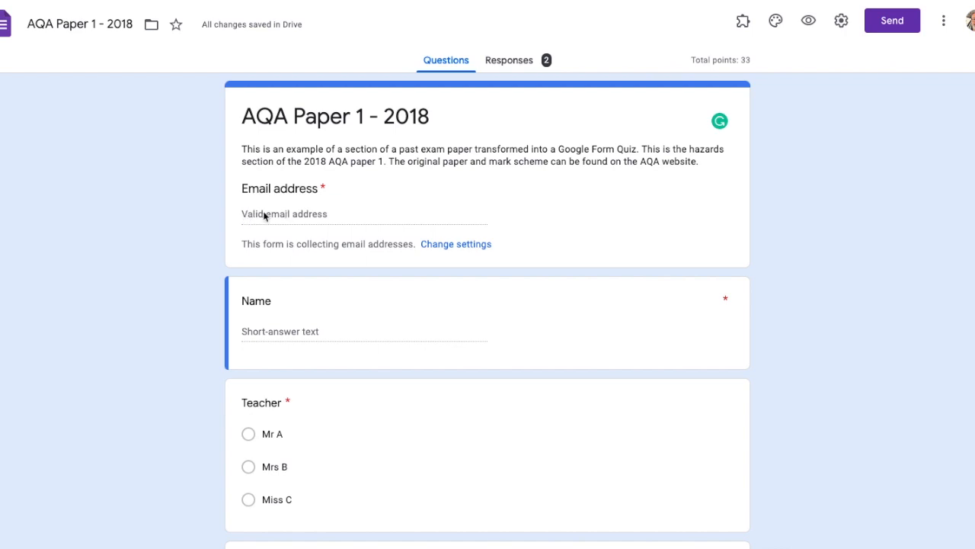
pyautogui.moveTo(278, 537)
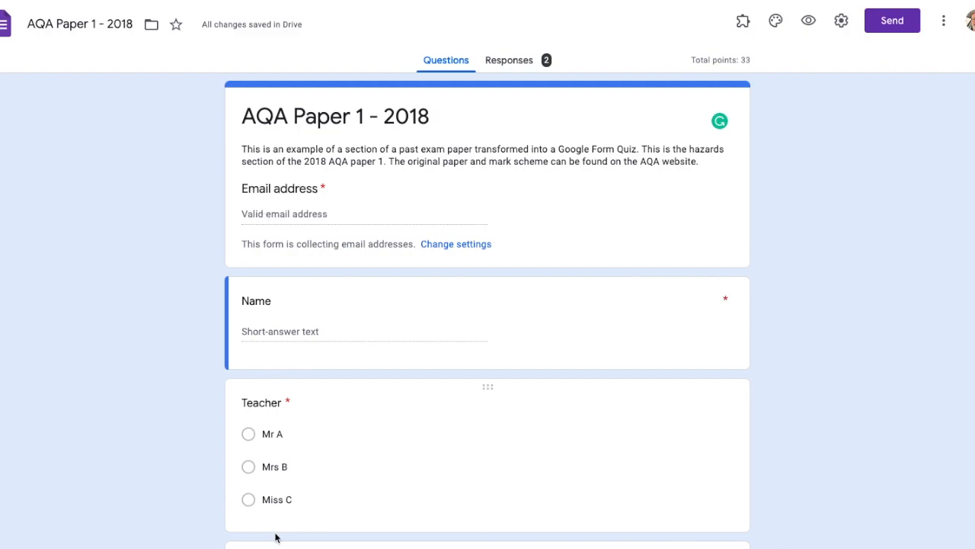